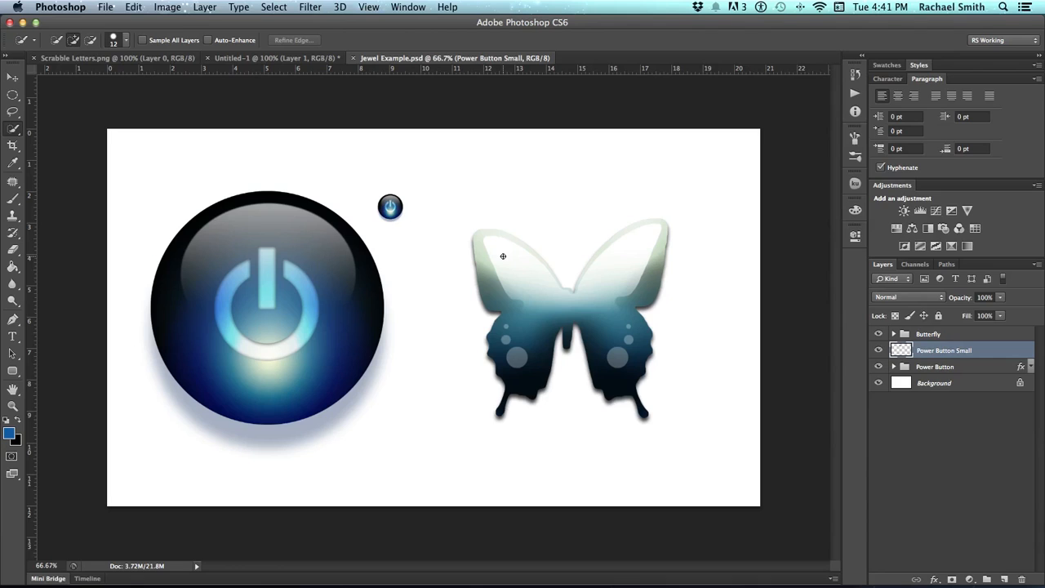
mouse_move(111, 4)
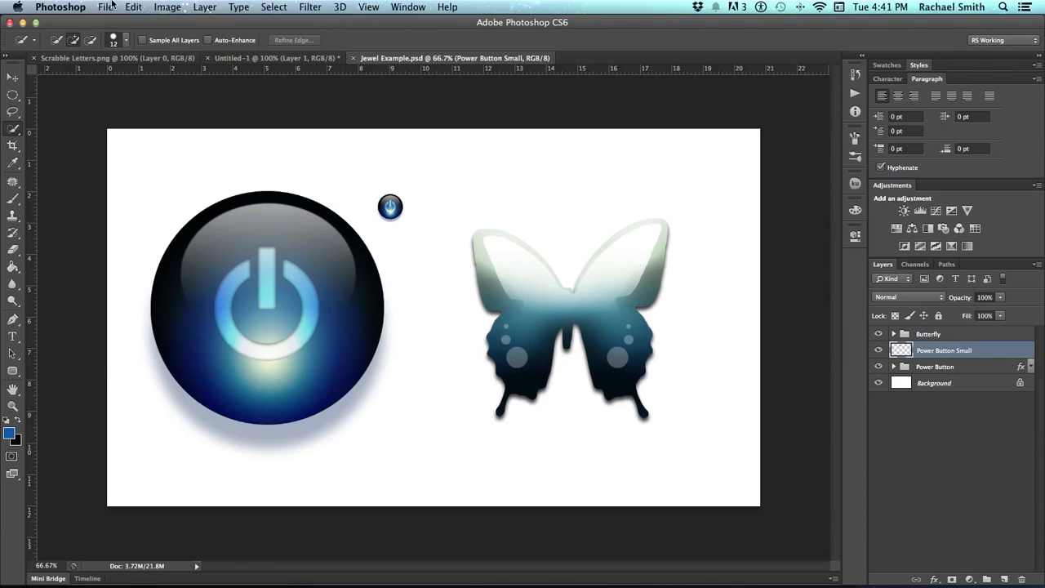
Start a new document set to 1500 × 800 pixels at 72 ppi with a white background.
left_click(105, 6)
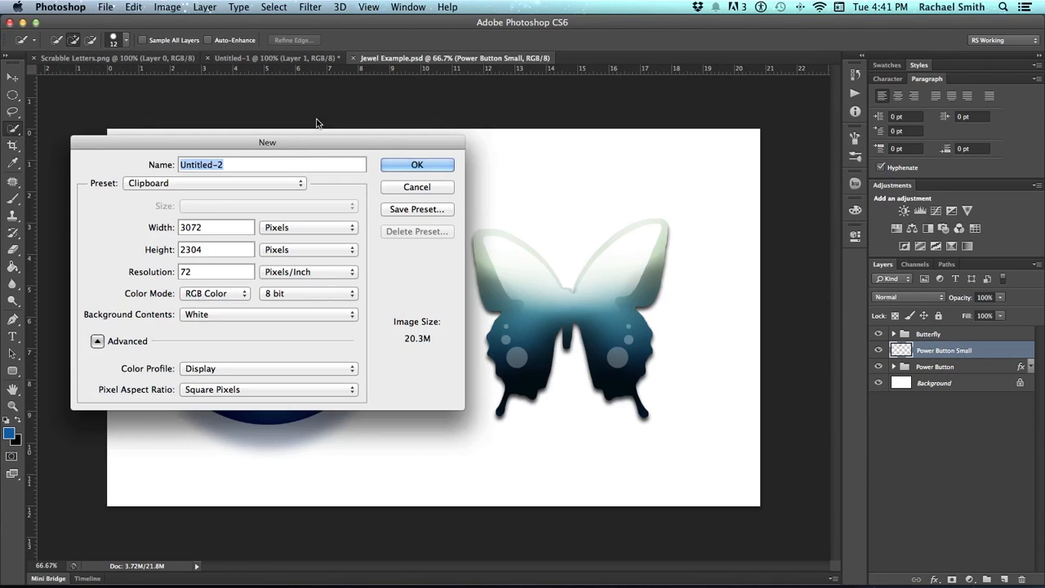
left_click_drag(268, 142, 469, 251)
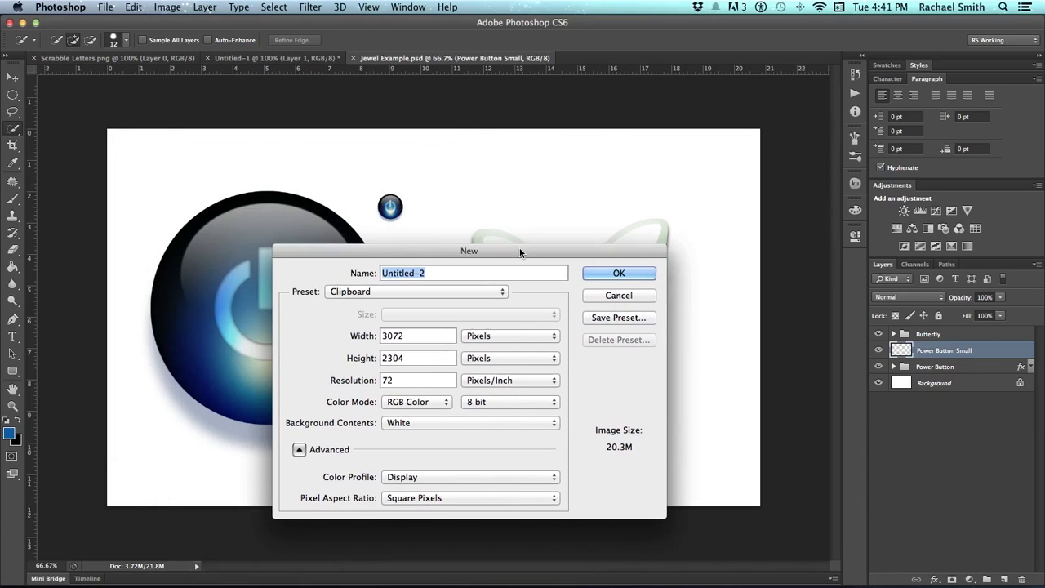
left_click_drag(469, 252, 336, 186)
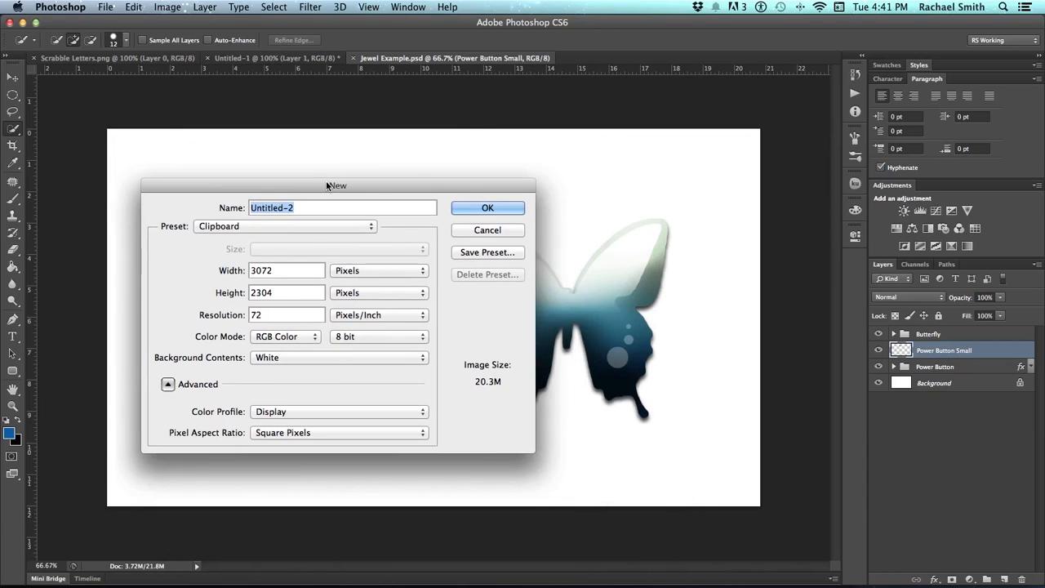
mouse_move(325, 287)
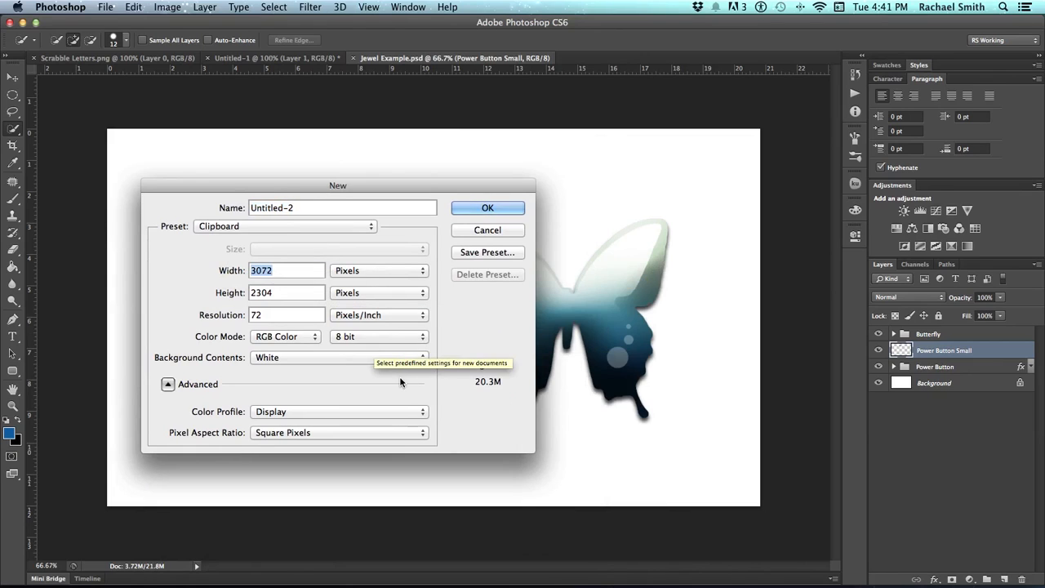
type("1500")
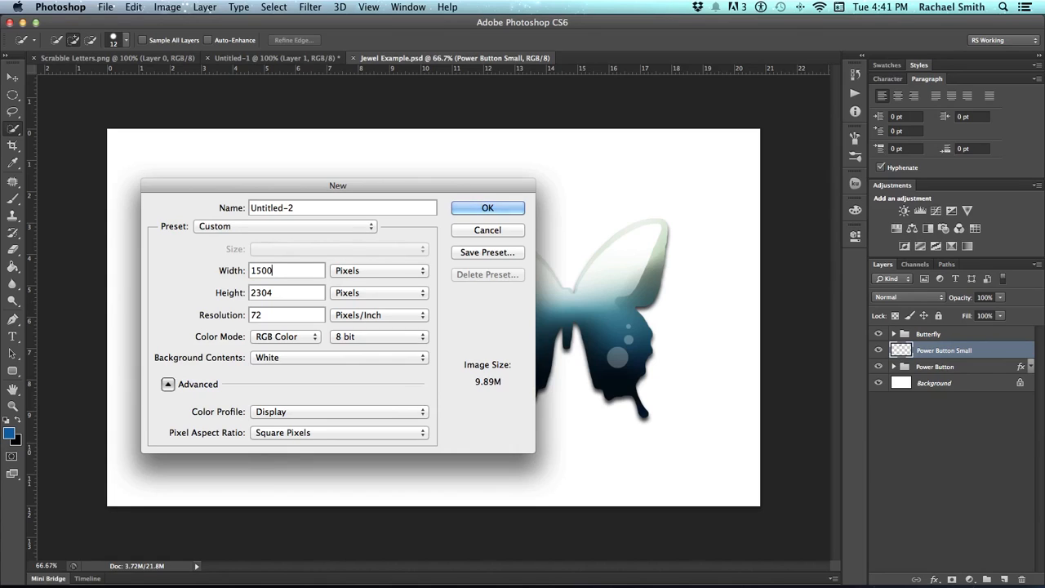
triple_click(286, 292)
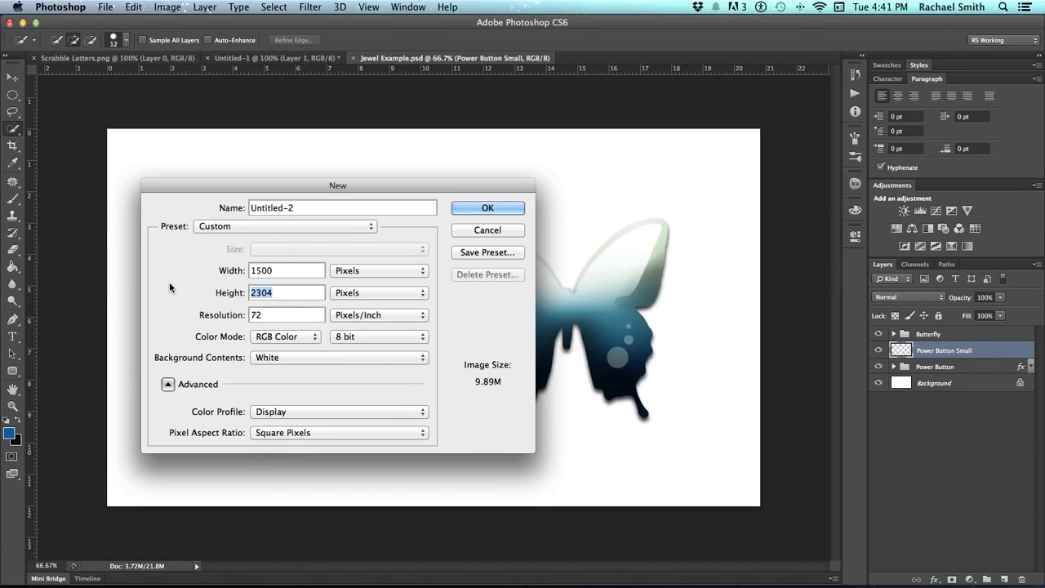
type("800")
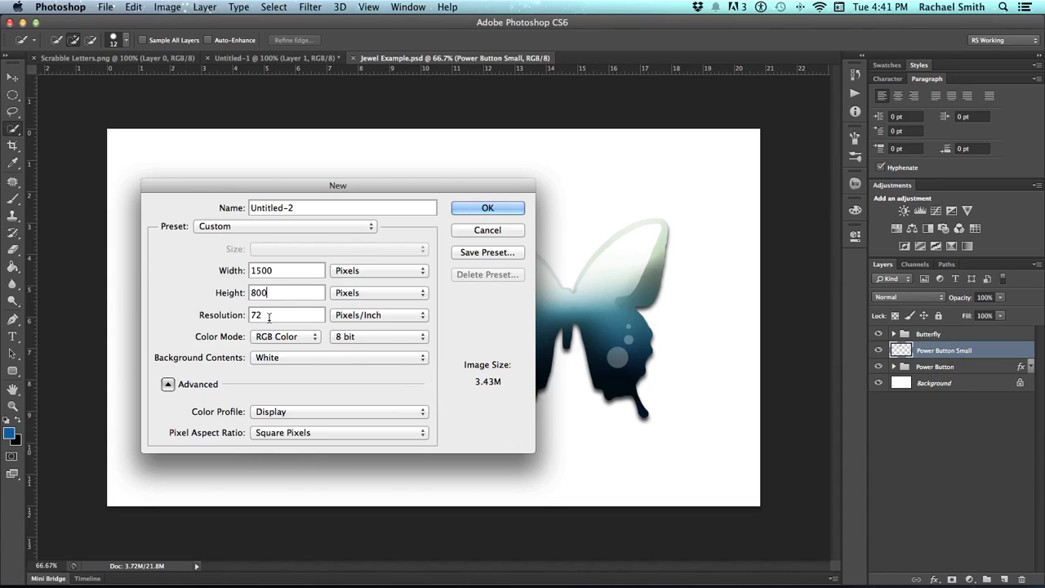
mouse_move(285, 314)
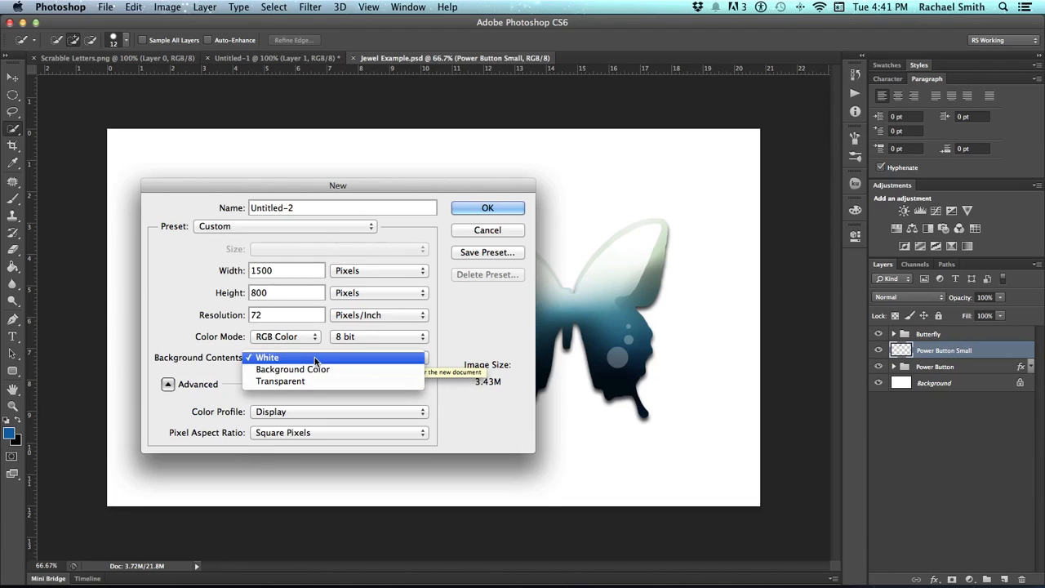
left_click(268, 356)
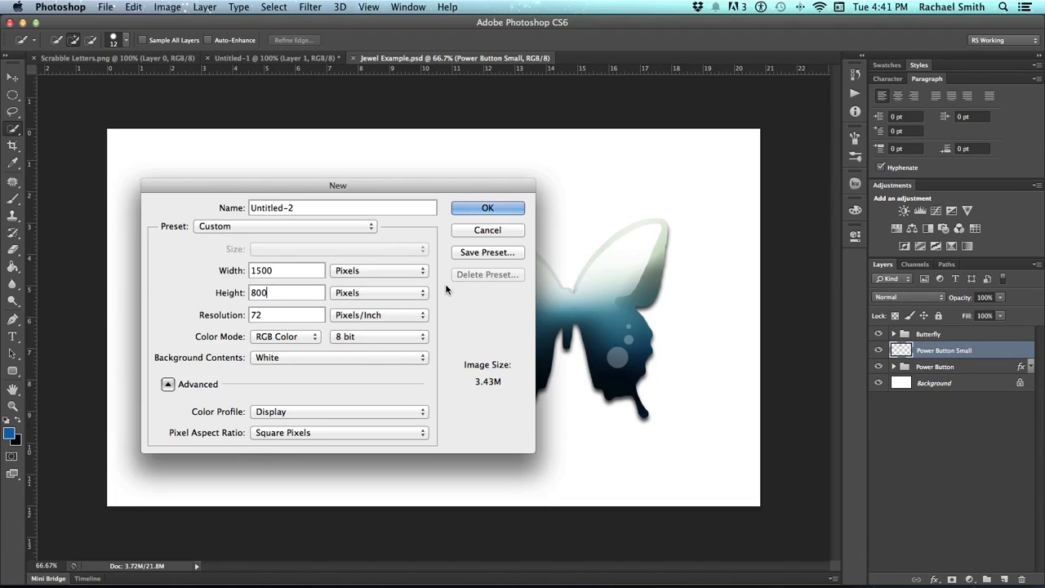
Create the document, add an empty layer, and draw a large circular elliptical selection on the left.
left_click(486, 207)
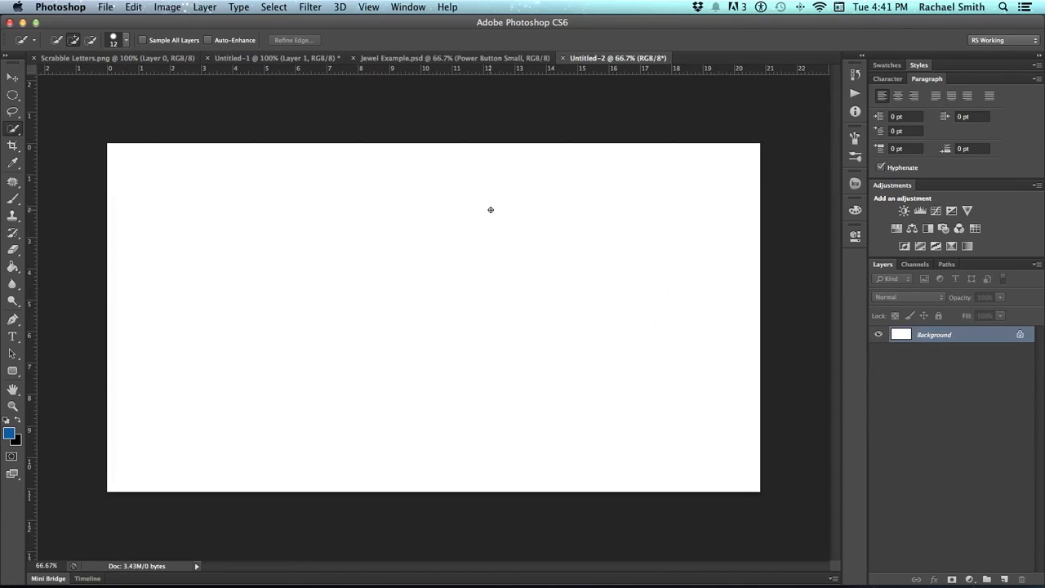
mouse_move(652, 416)
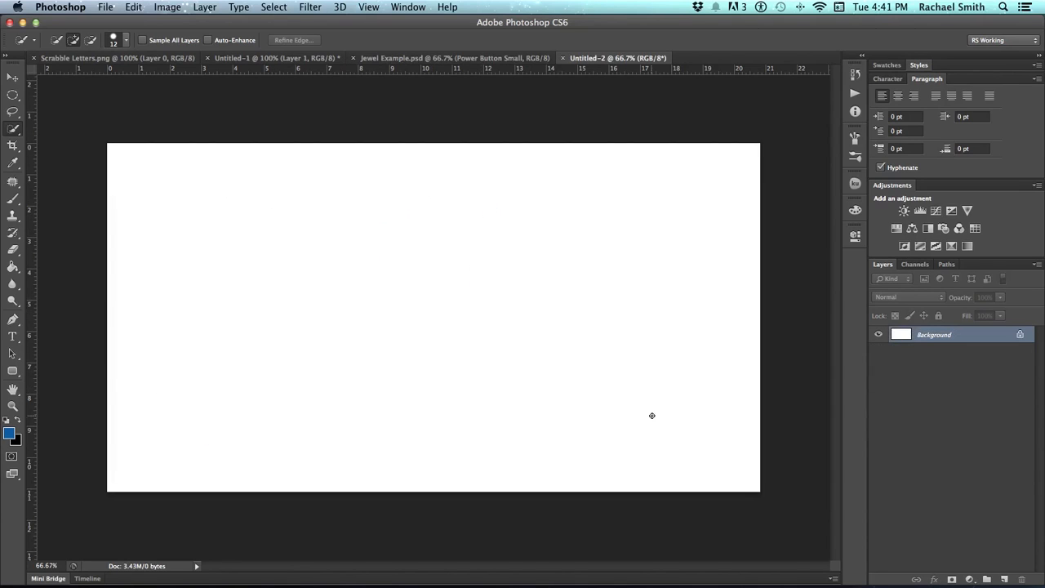
left_click(986, 578)
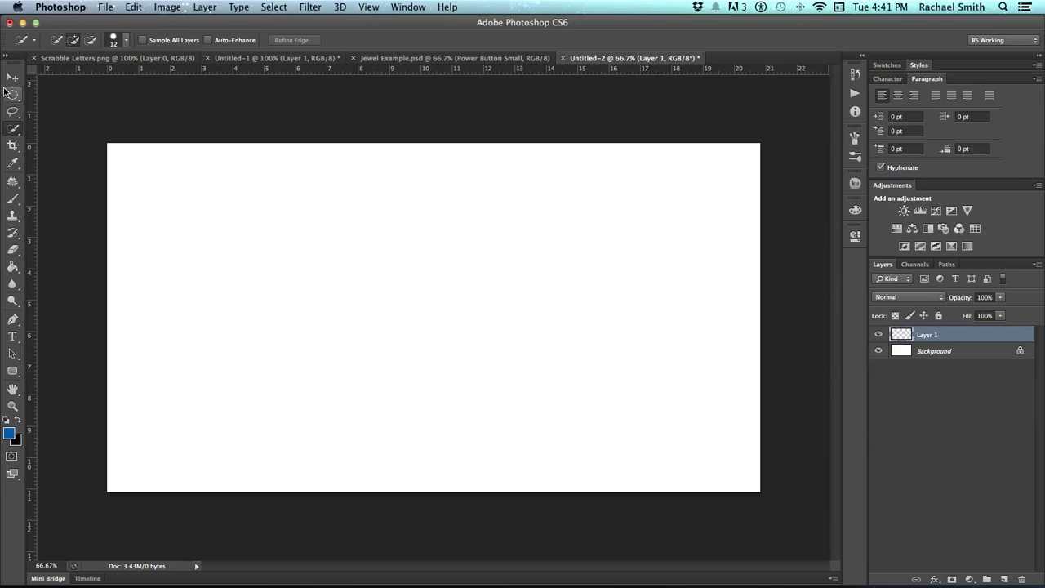
left_click(13, 93)
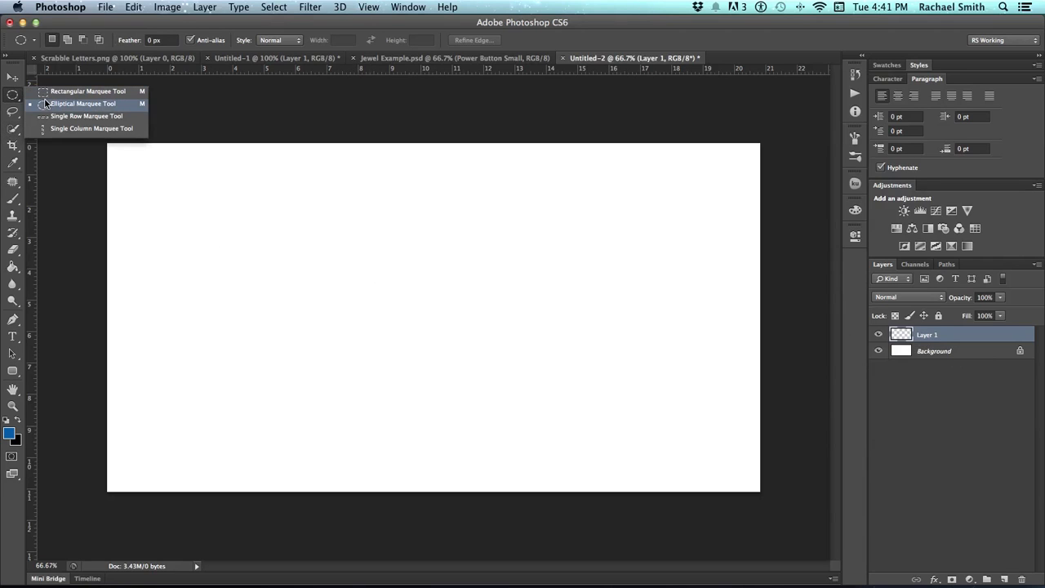
left_click(82, 103)
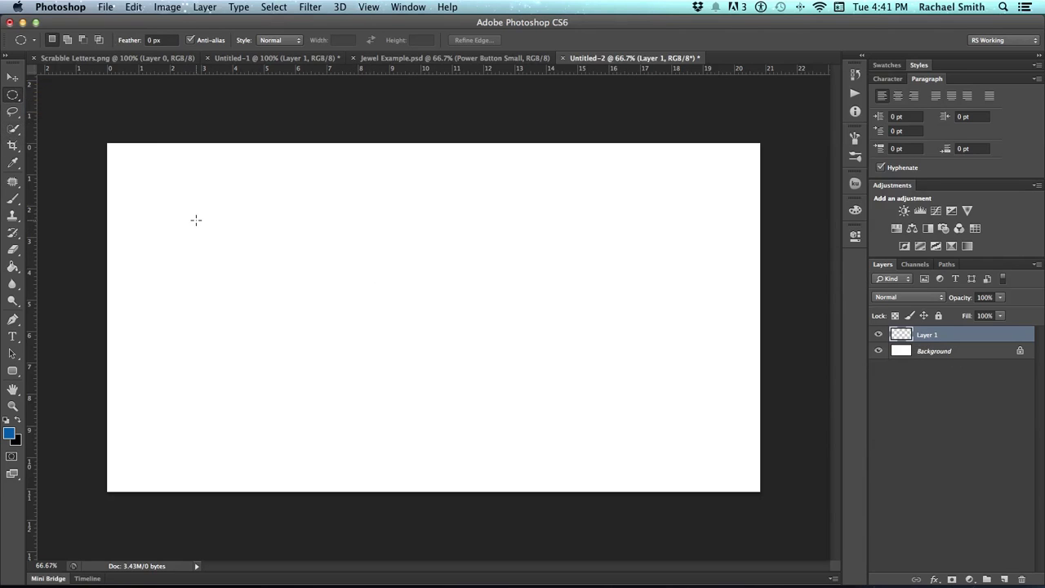
mouse_move(192, 214)
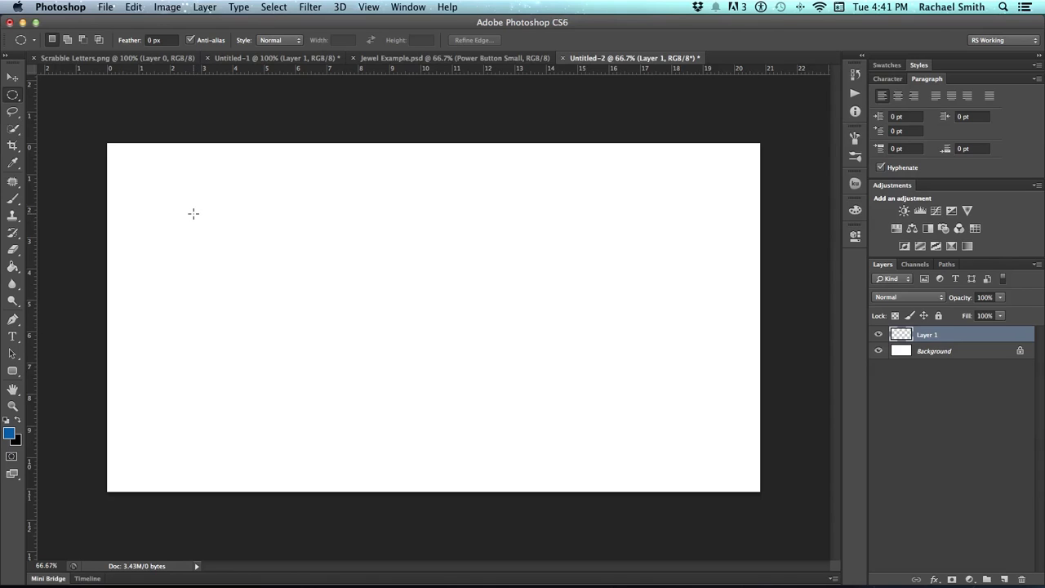
left_click_drag(194, 214, 313, 318)
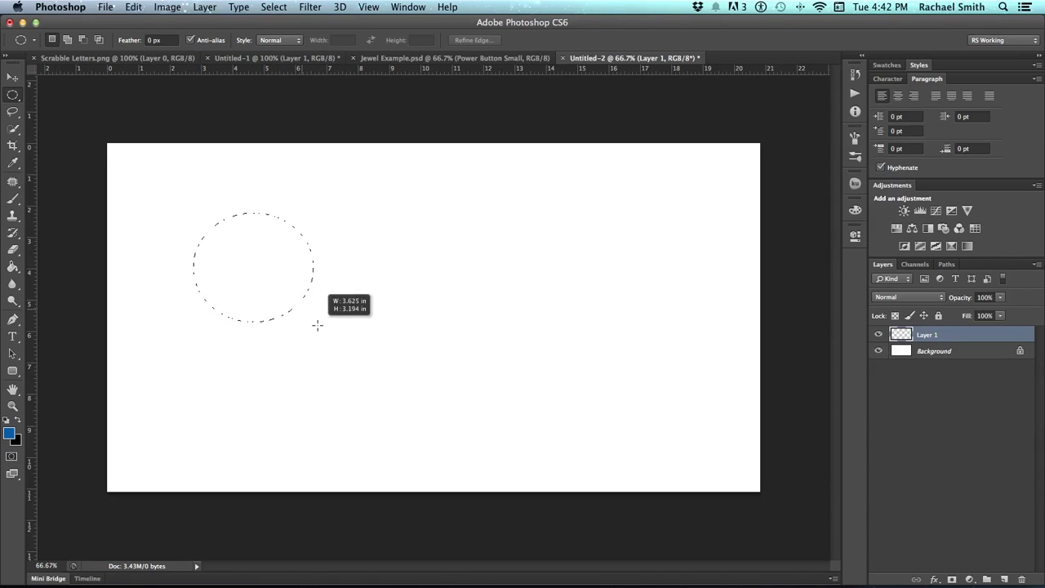
left_click_drag(317, 324, 399, 438)
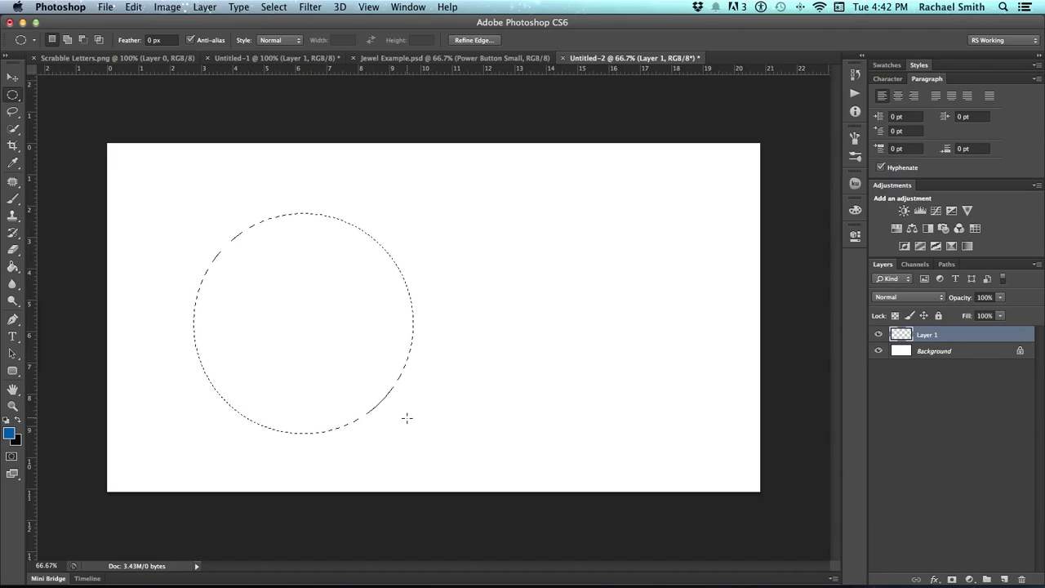
mouse_move(29, 393)
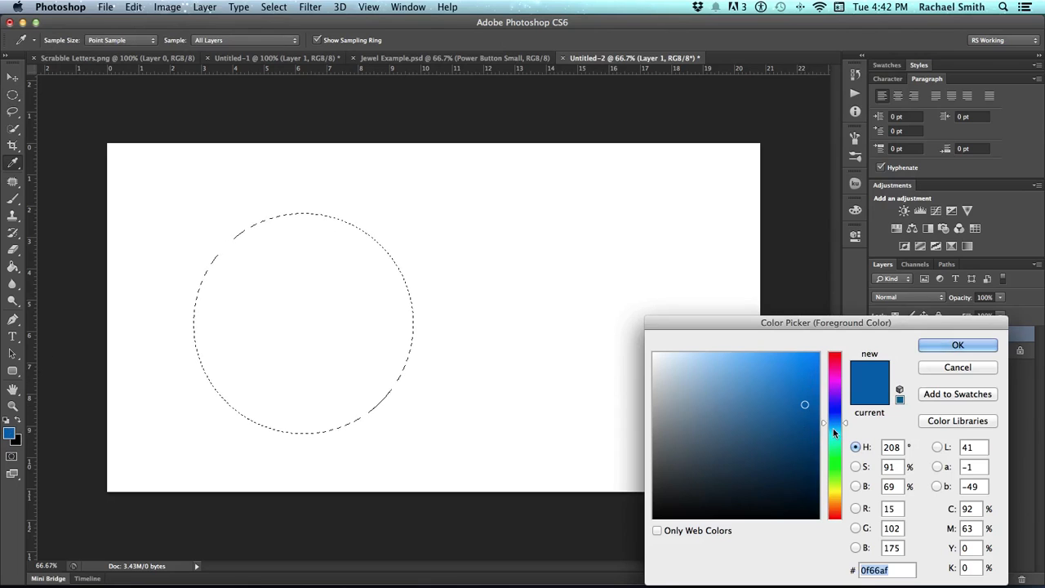
Confirm the medium blue foreground and fill the circular selection with it.
left_click(957, 344)
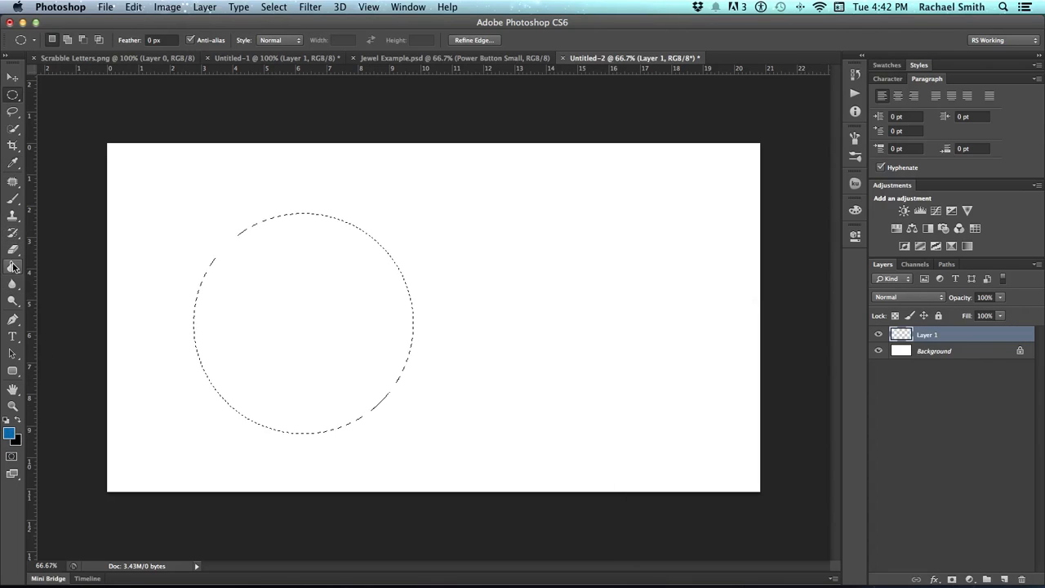
left_click(13, 268)
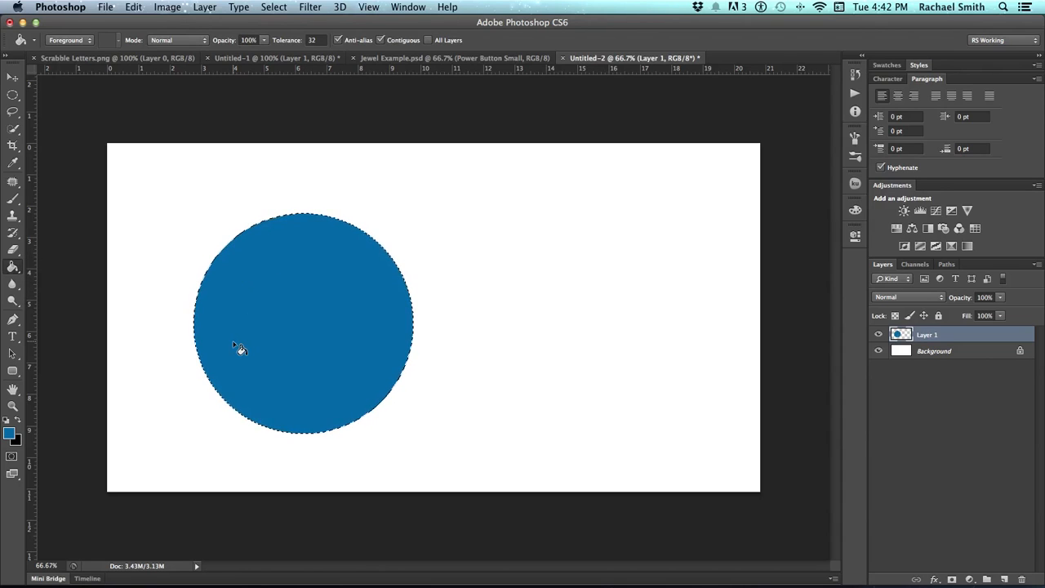
key("Delete")
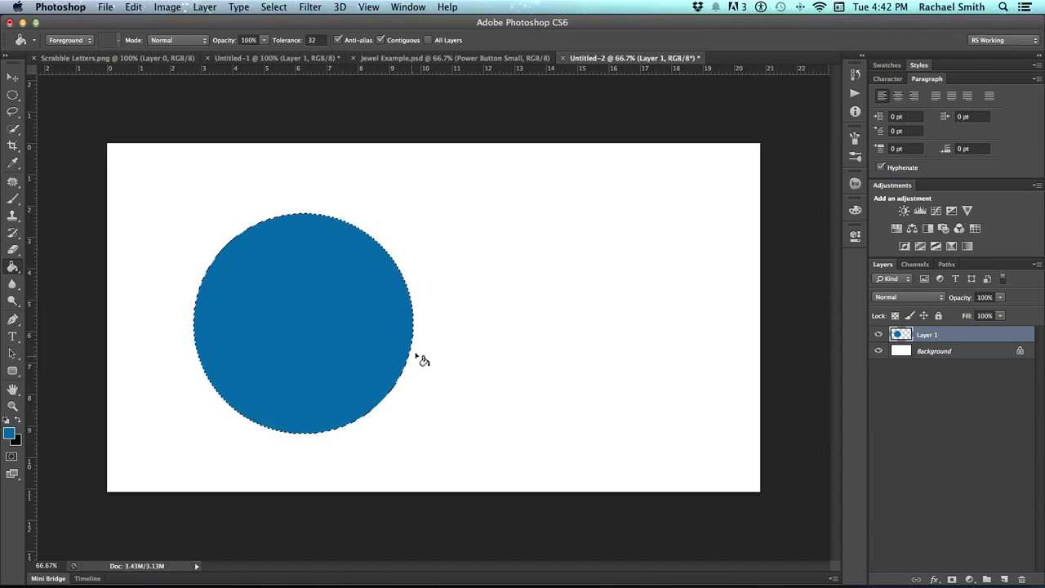
mouse_move(317, 277)
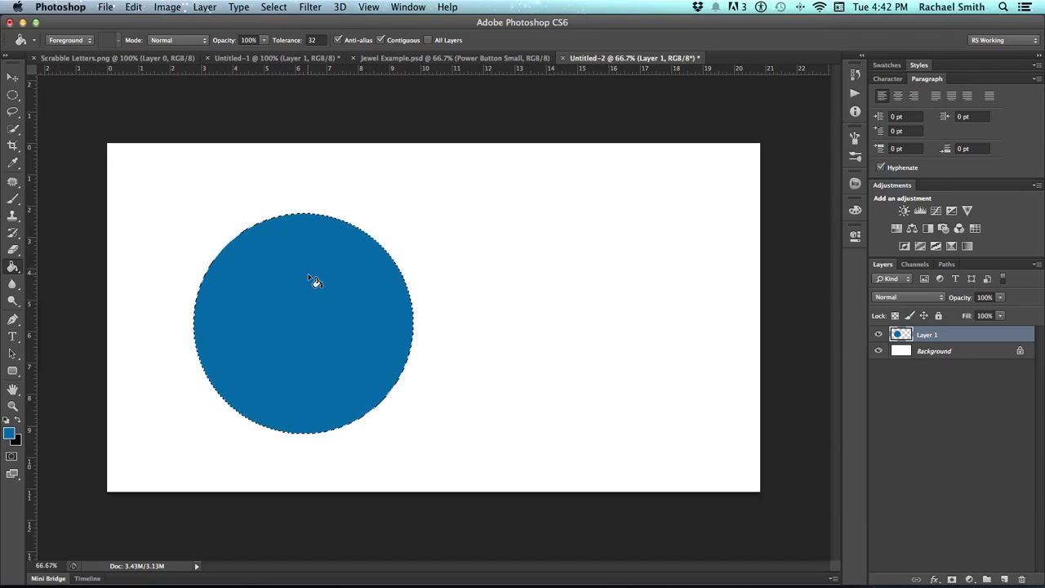
left_click(310, 6)
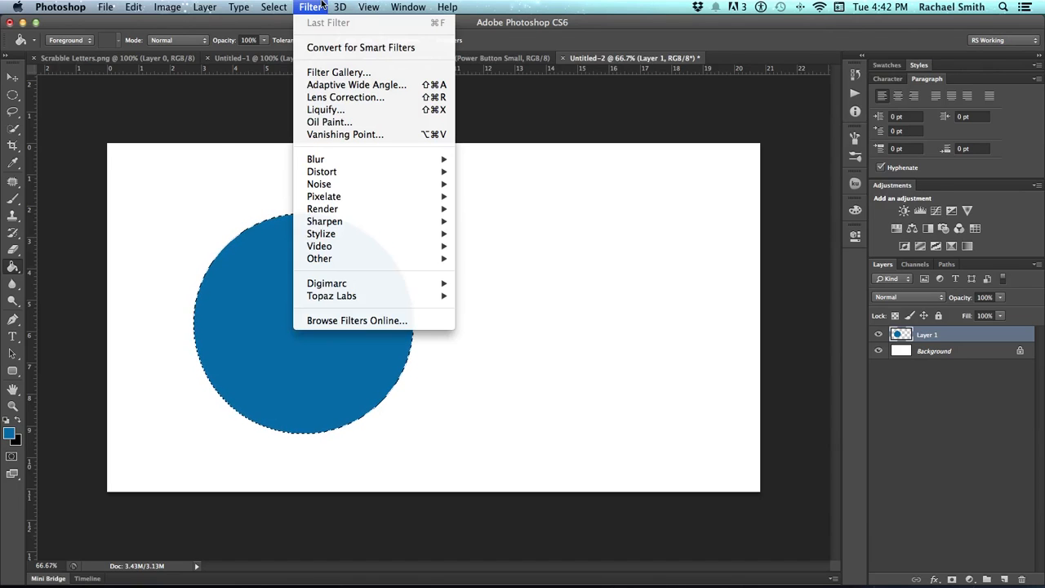
left_click(204, 7)
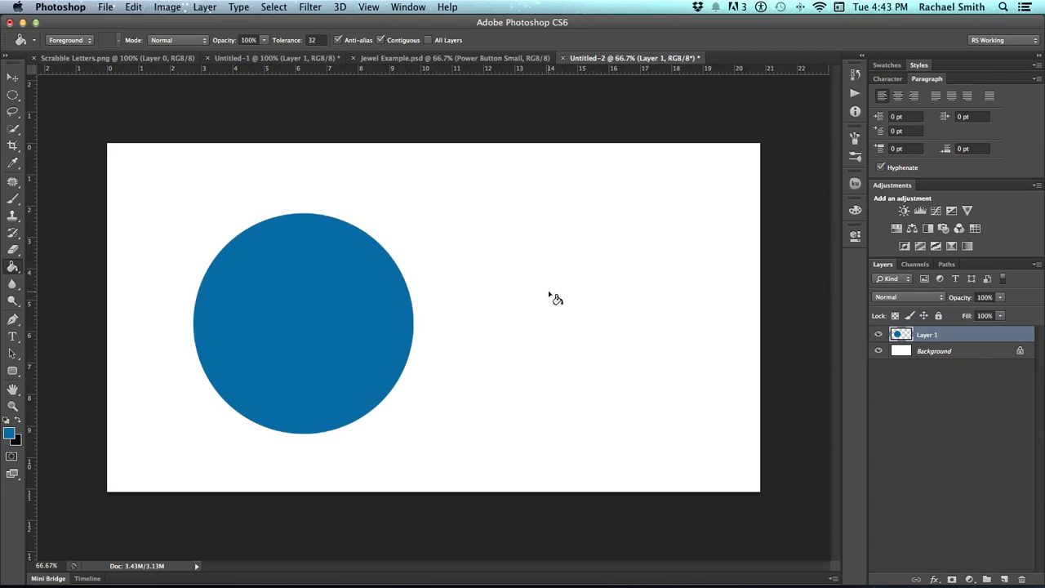
mouse_move(560, 269)
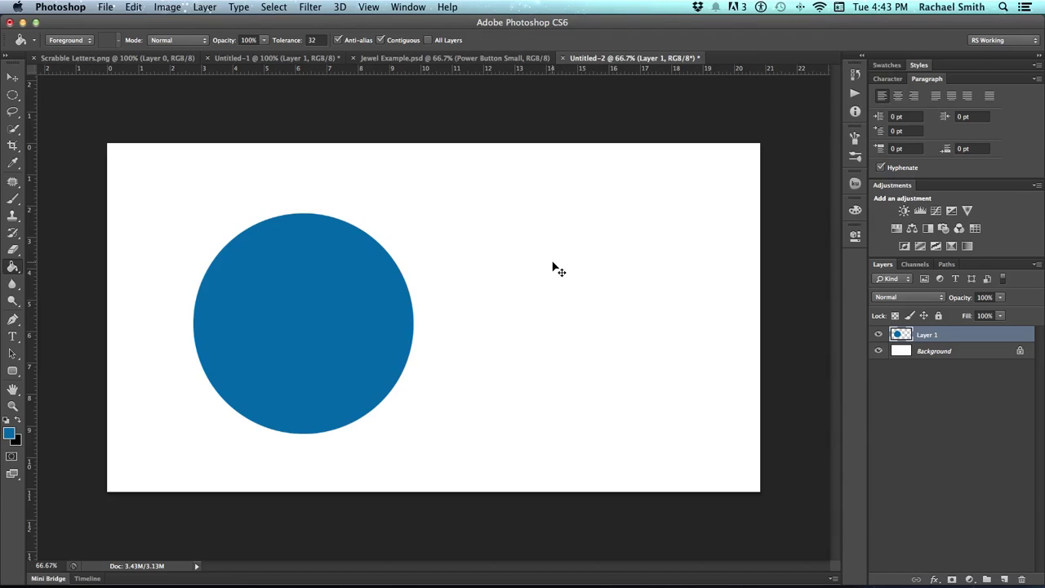
left_click(302, 324)
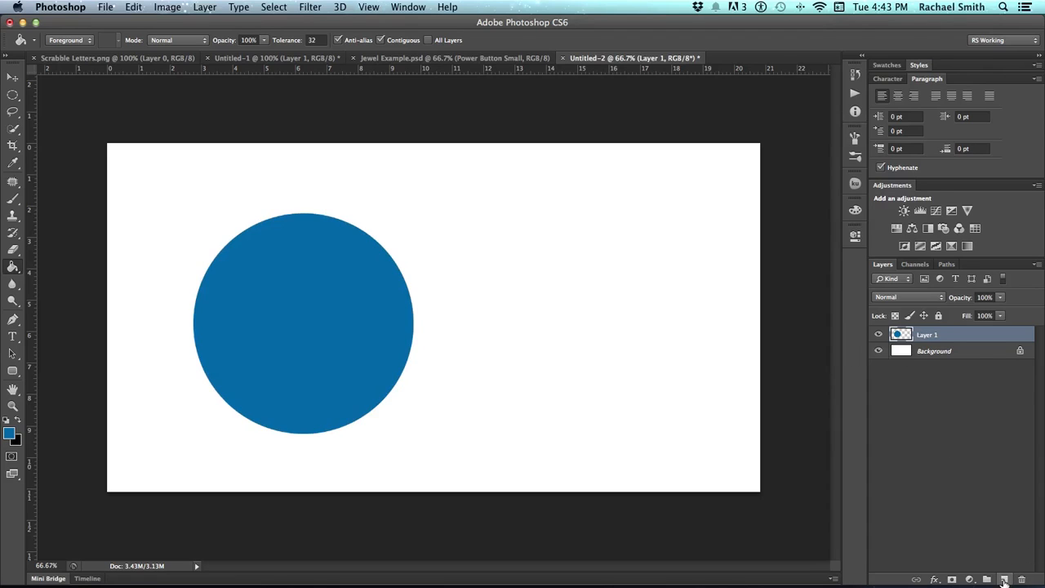
Add Layer 2 and edit the gradient so its middle stop sits at 48% with colour #2298c0.
left_click(1003, 578)
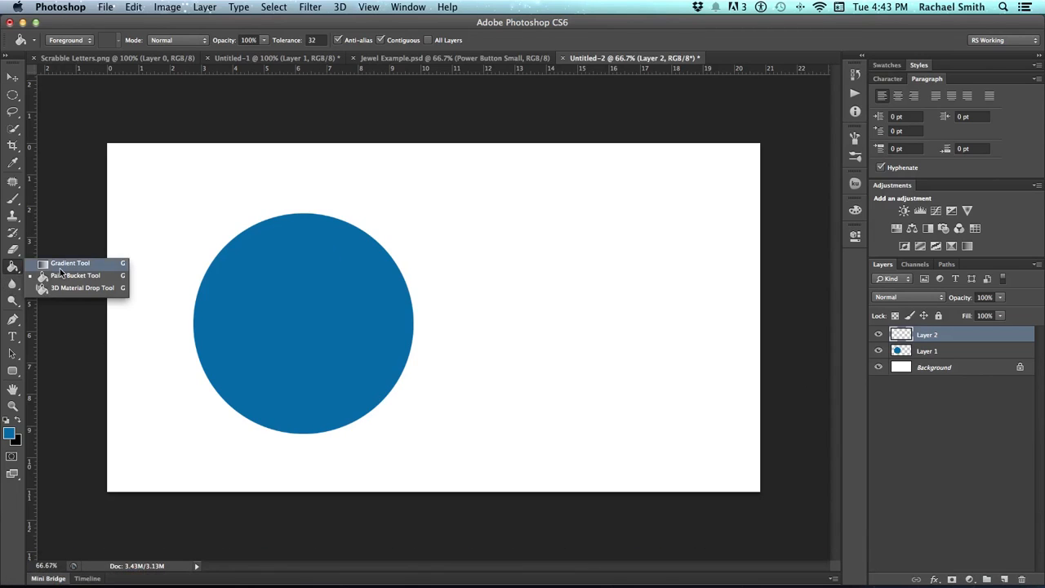
left_click(70, 263)
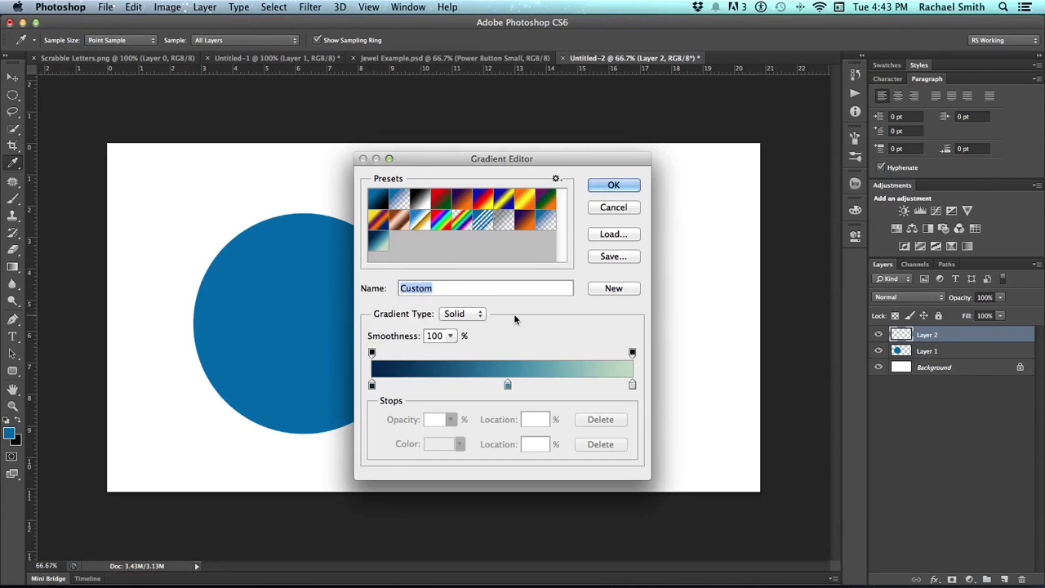
mouse_move(384, 380)
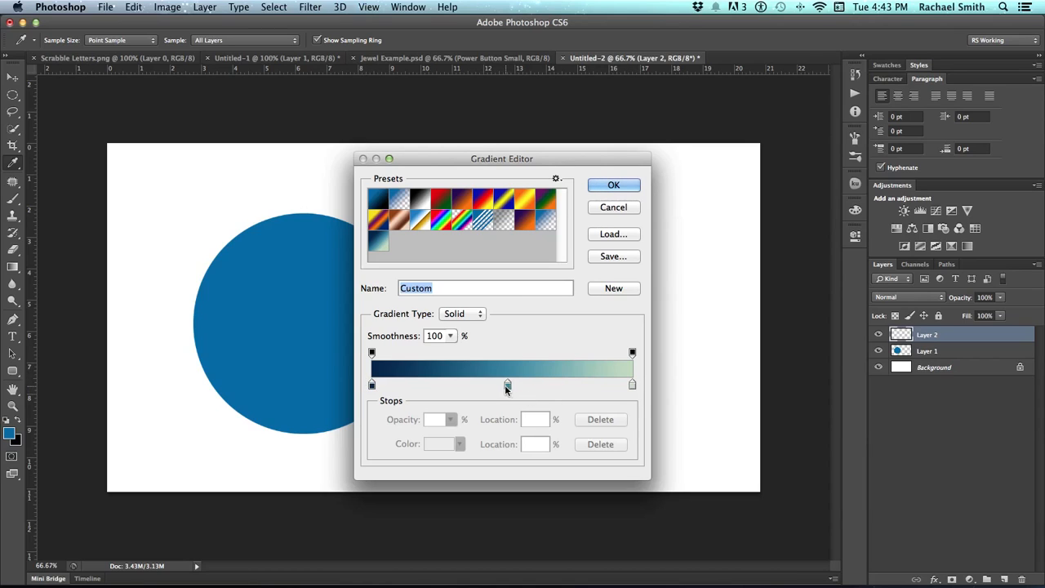
left_click(505, 384)
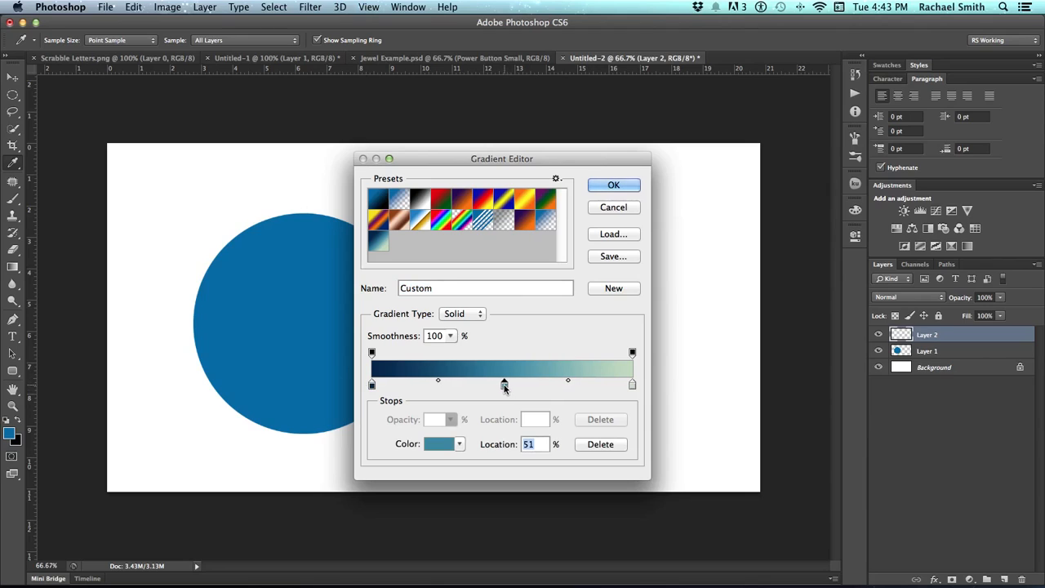
mouse_move(521, 391)
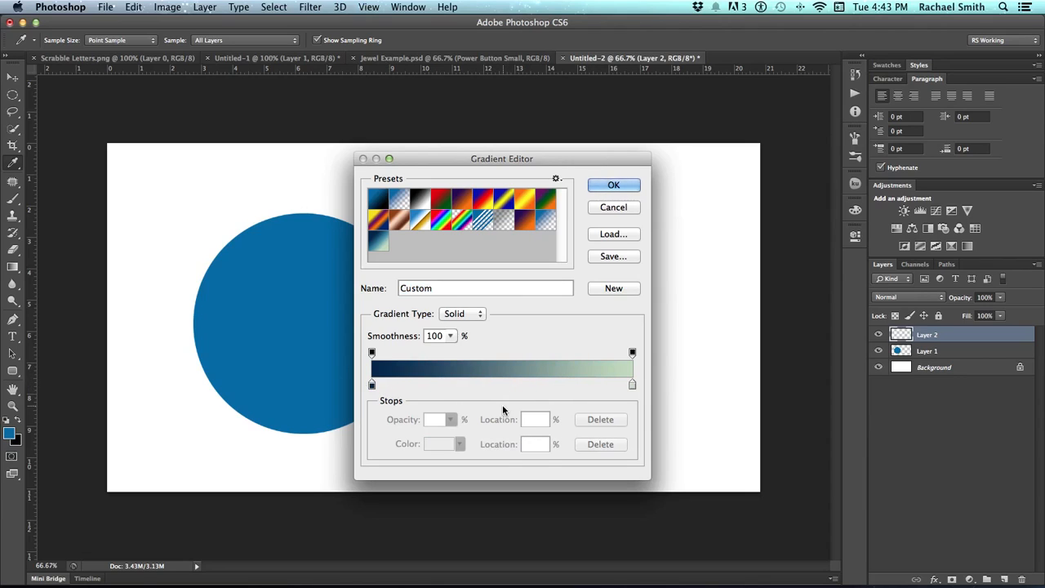
mouse_move(661, 385)
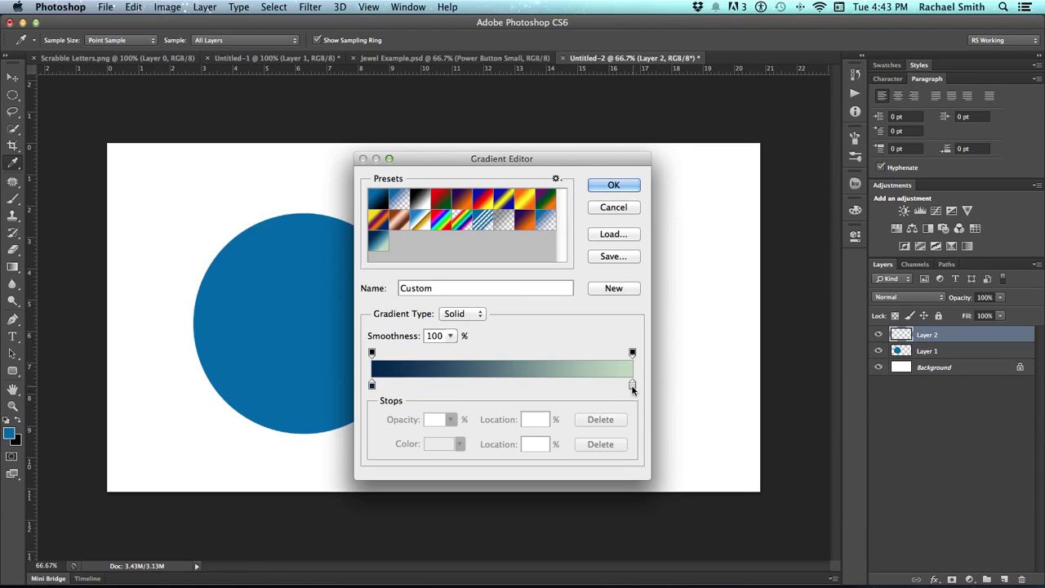
mouse_move(467, 388)
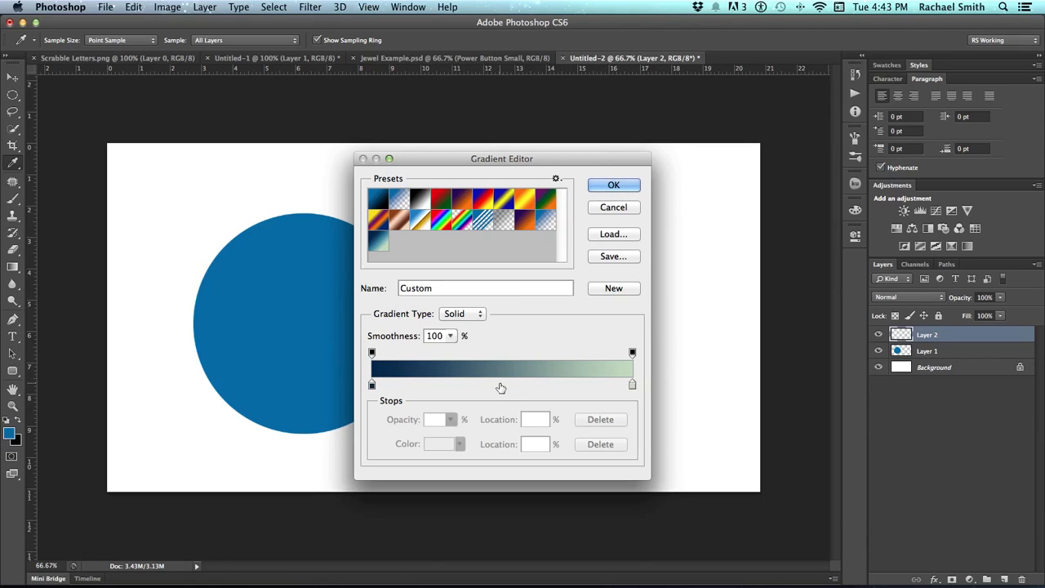
left_click(496, 384)
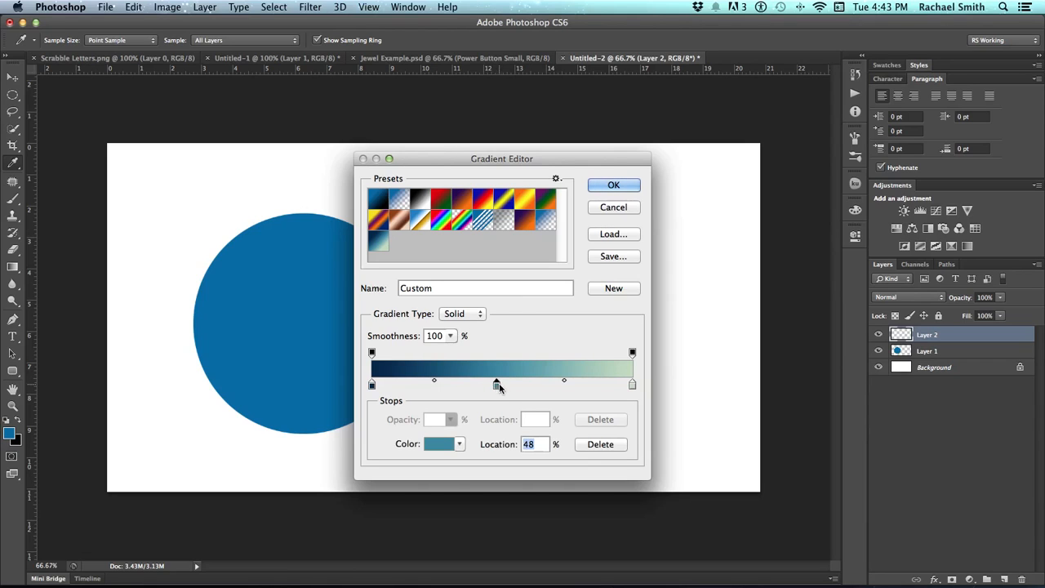
left_click(439, 444)
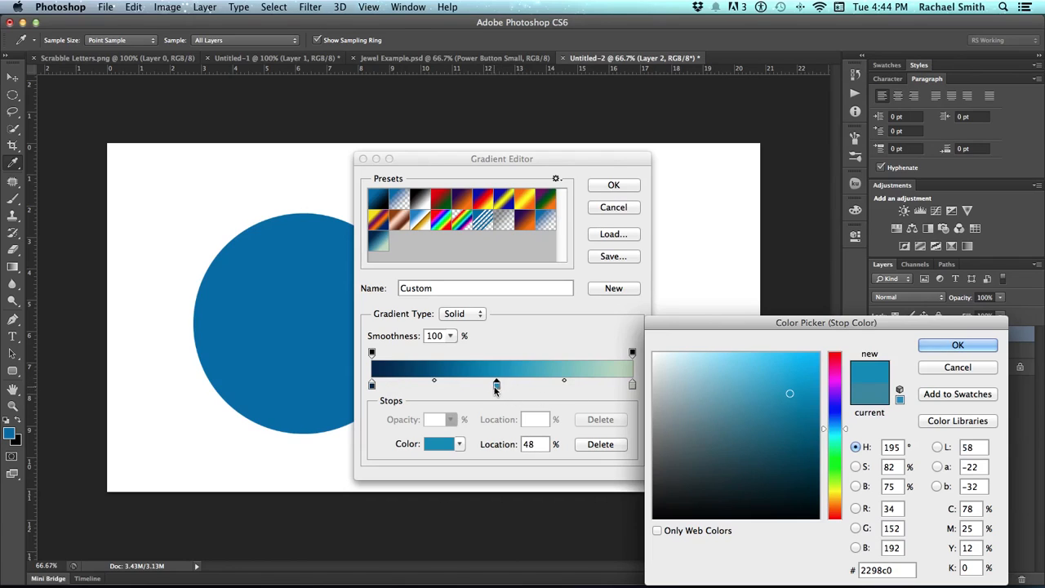
mouse_move(386, 386)
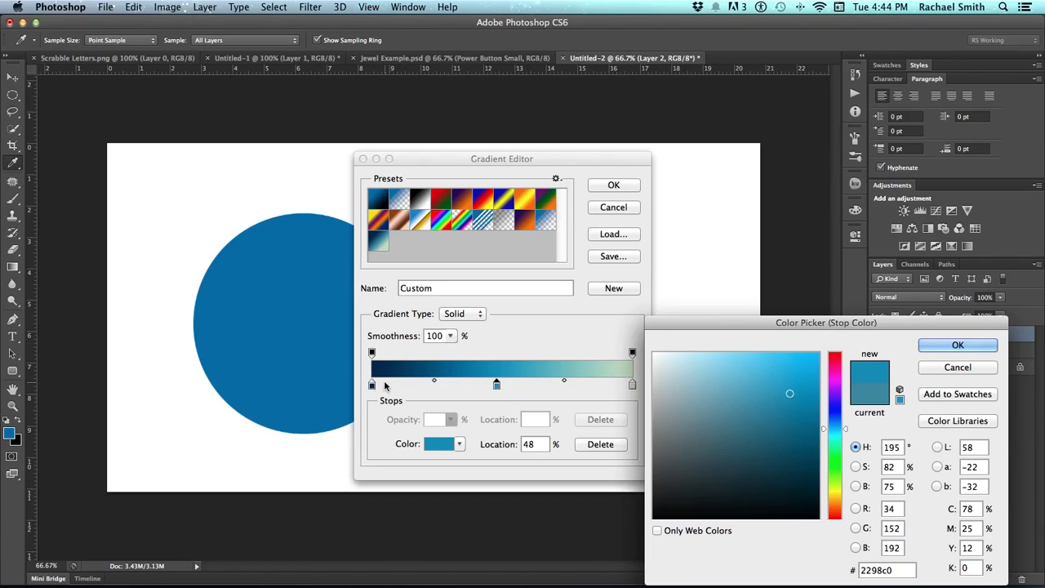
left_click(957, 343)
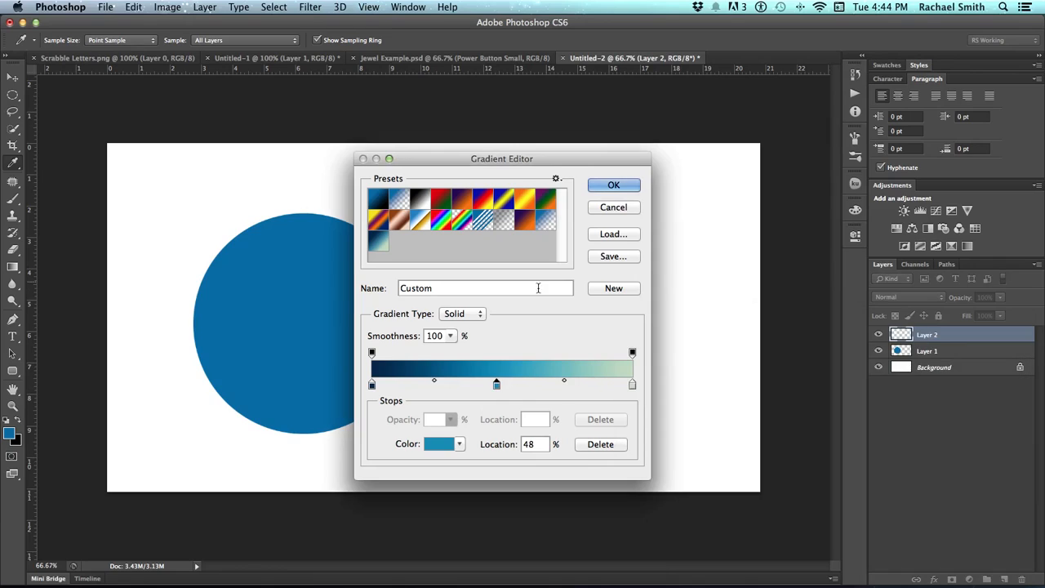
mouse_move(412, 251)
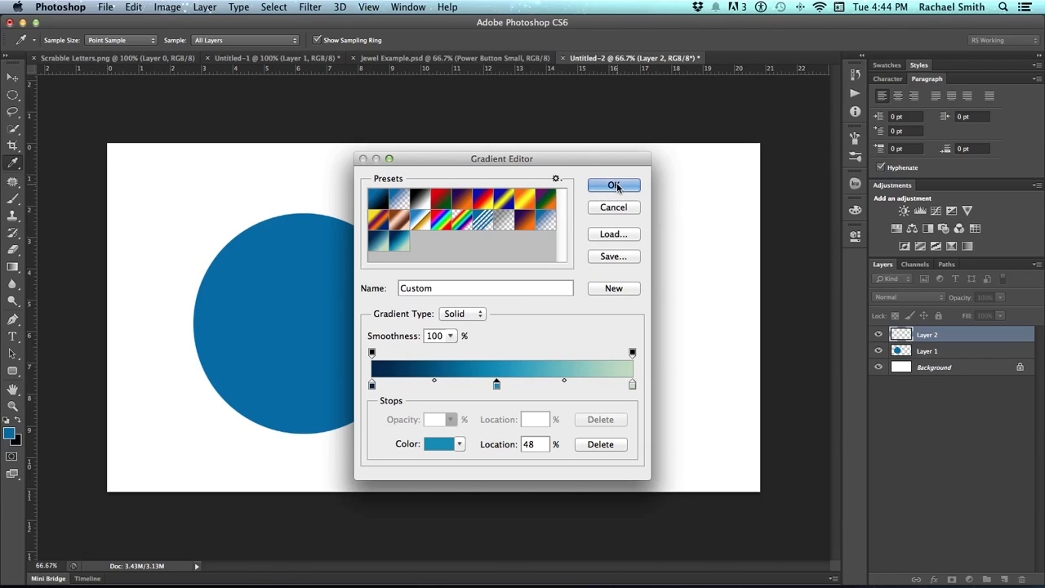
Accept the custom gradient and drag it radially from the circle's centre outward, pale centre to dark navy edges.
left_click(613, 184)
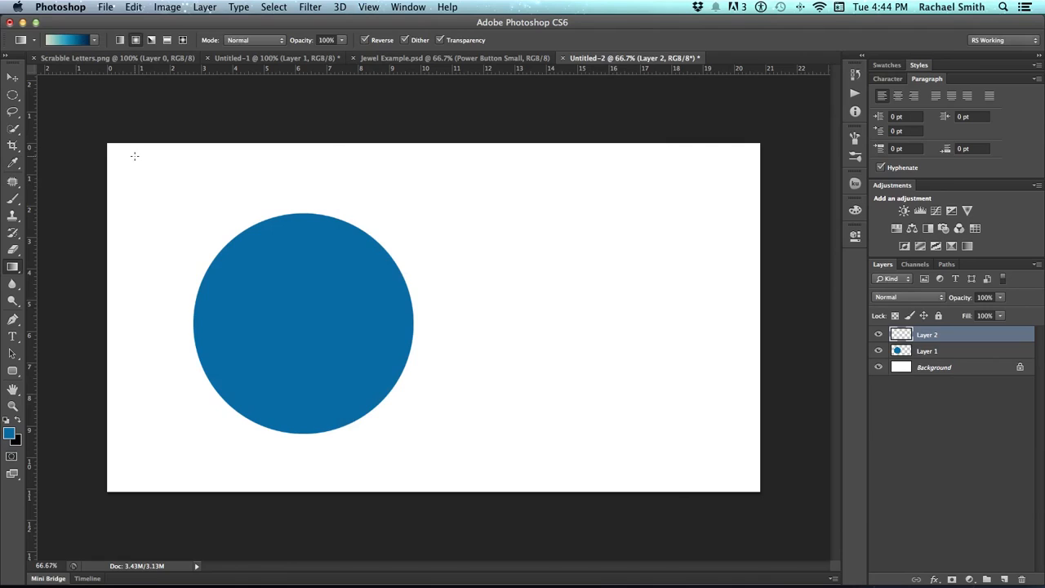
mouse_move(206, 128)
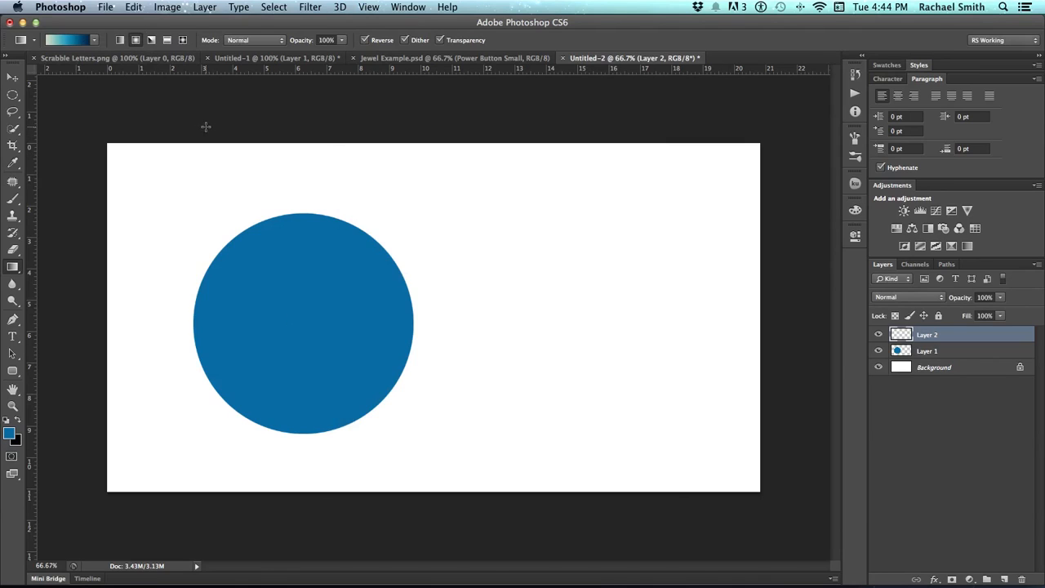
mouse_move(137, 90)
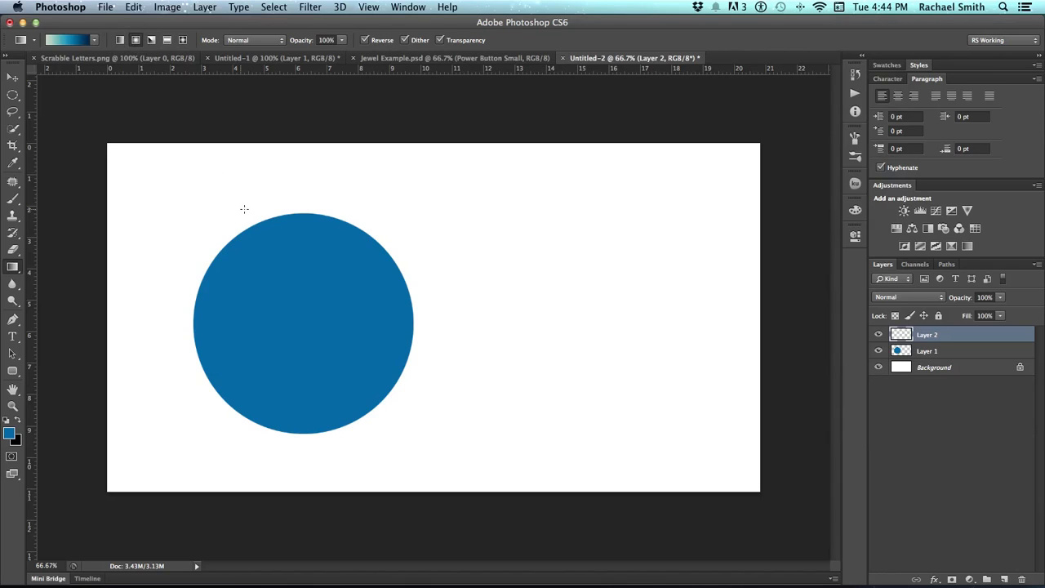
mouse_move(301, 350)
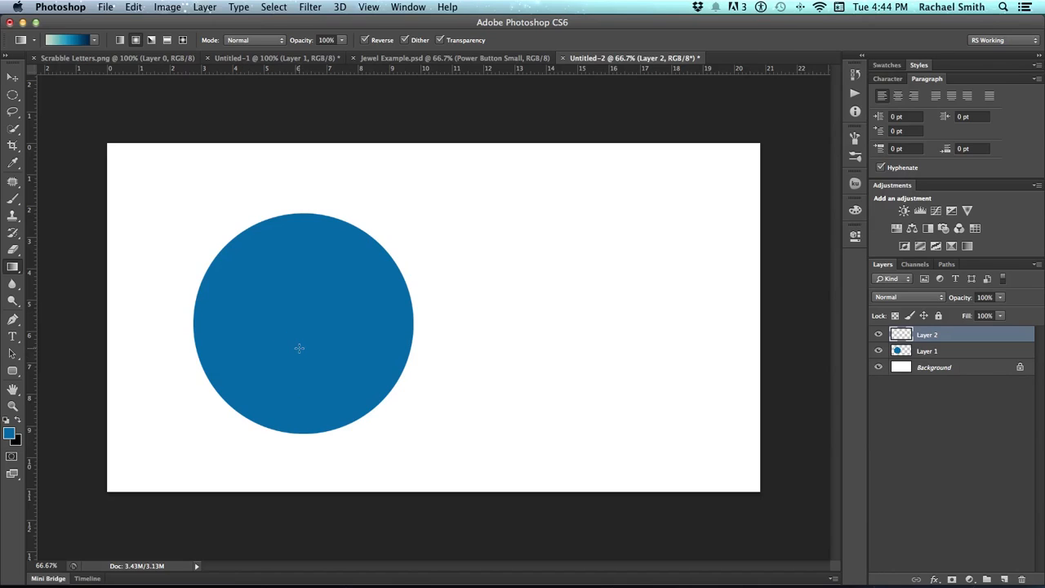
mouse_move(299, 364)
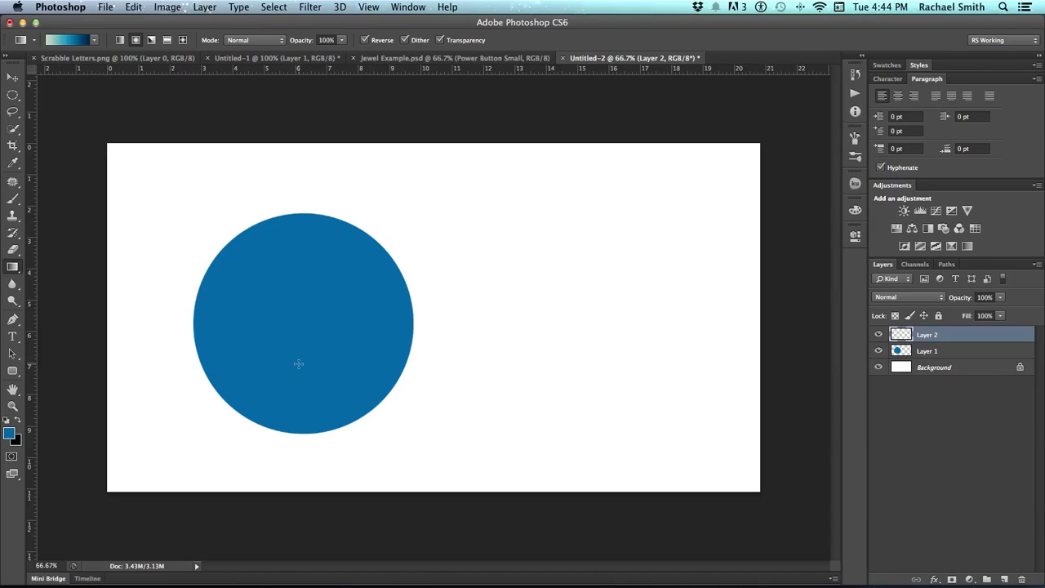
mouse_move(299, 366)
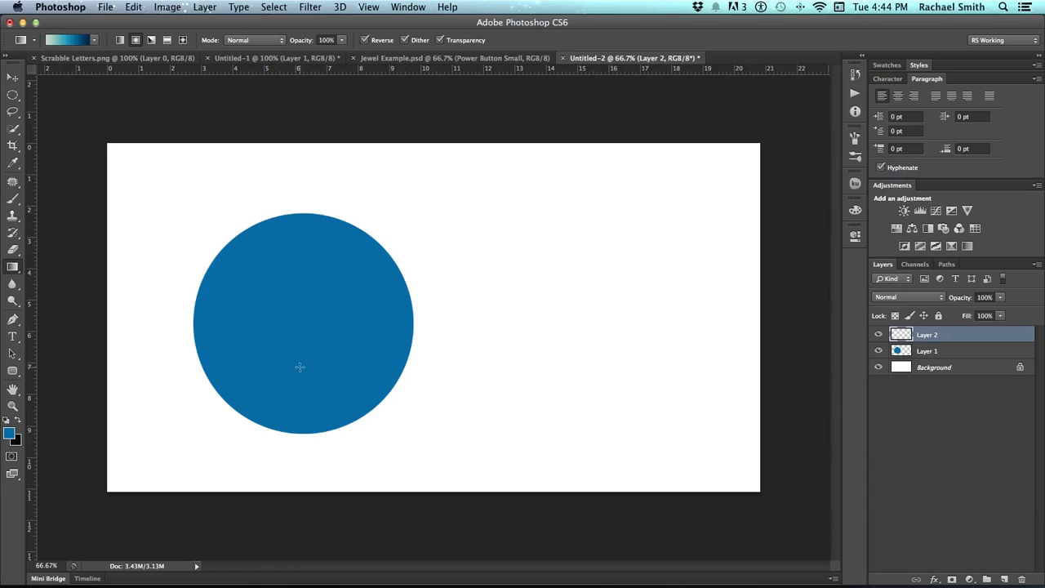
left_click_drag(301, 366, 455, 330)
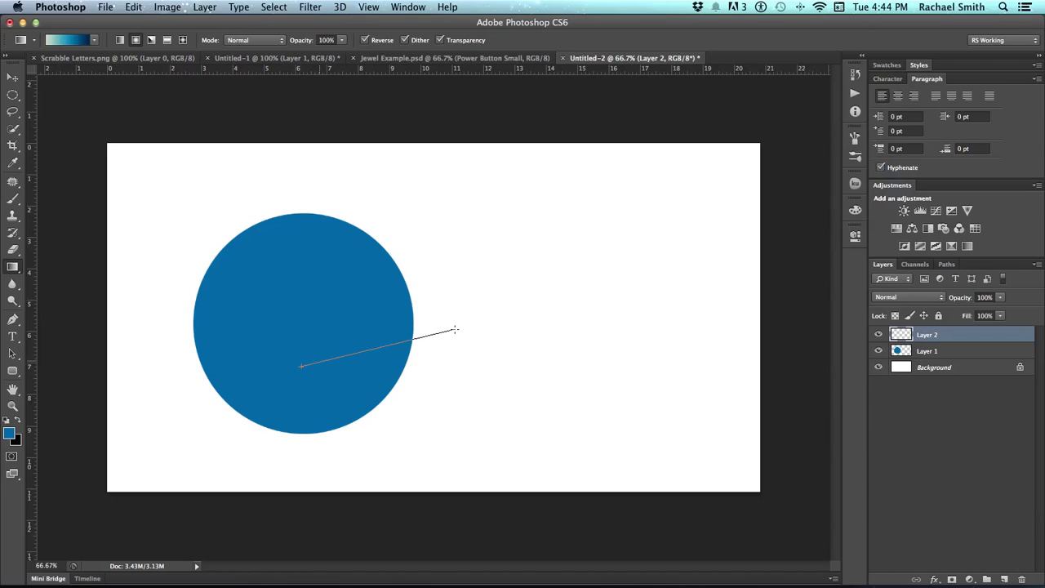
left_click_drag(302, 365, 454, 330)
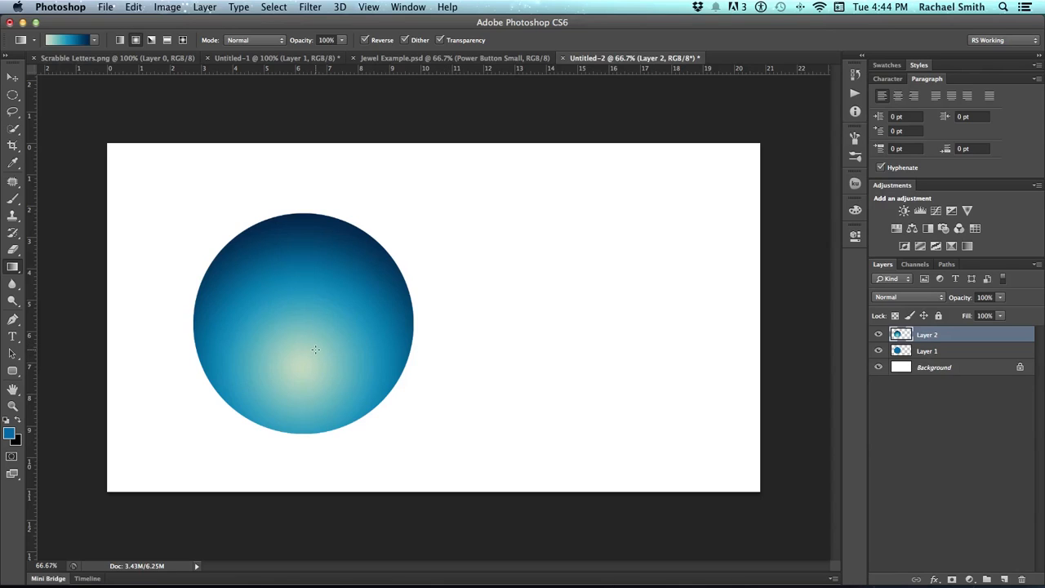
mouse_move(307, 216)
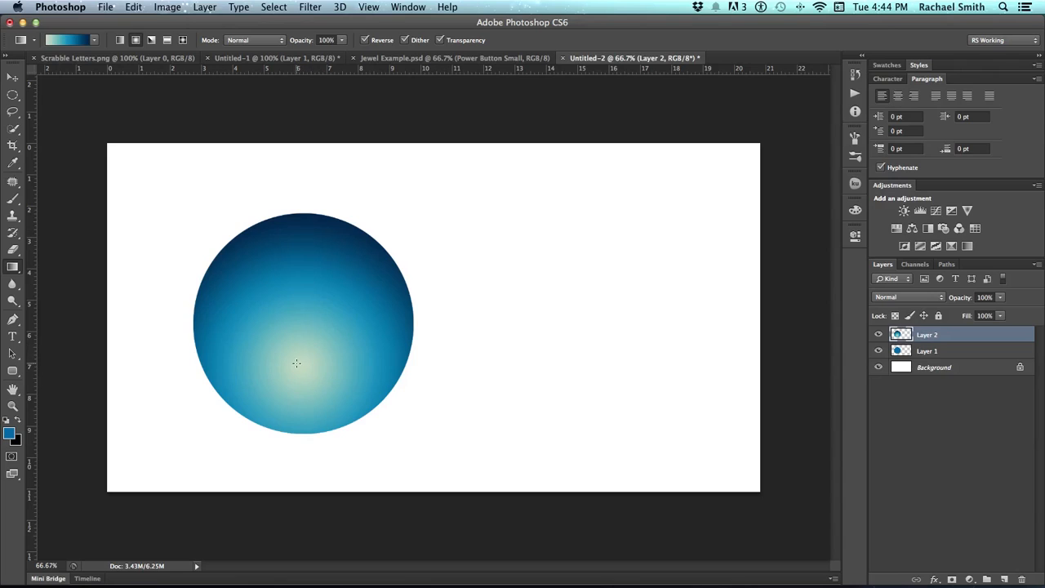
mouse_move(263, 336)
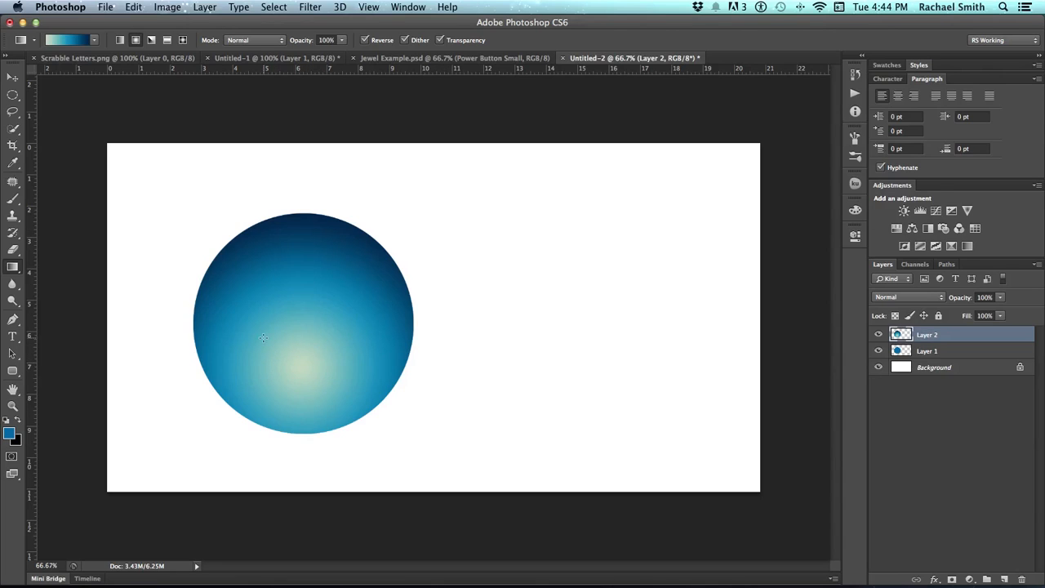
mouse_move(306, 361)
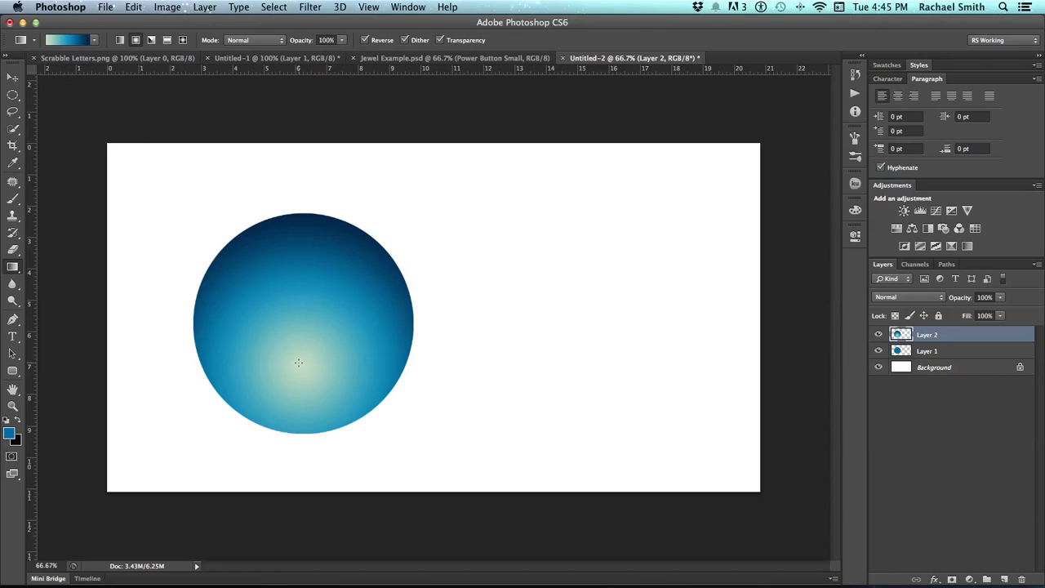
left_click_drag(299, 362, 395, 324)
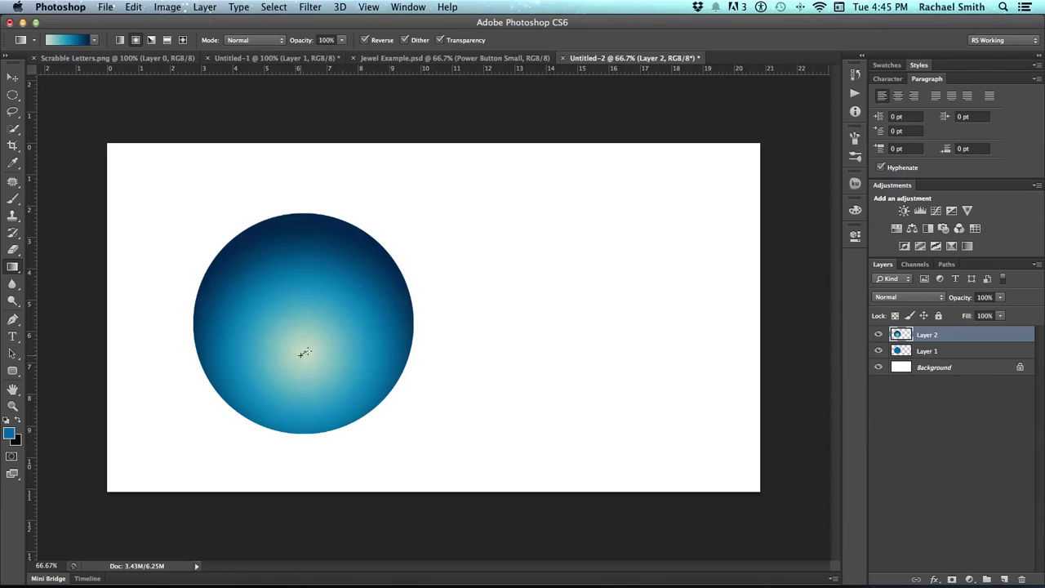
left_click_drag(301, 352, 407, 338)
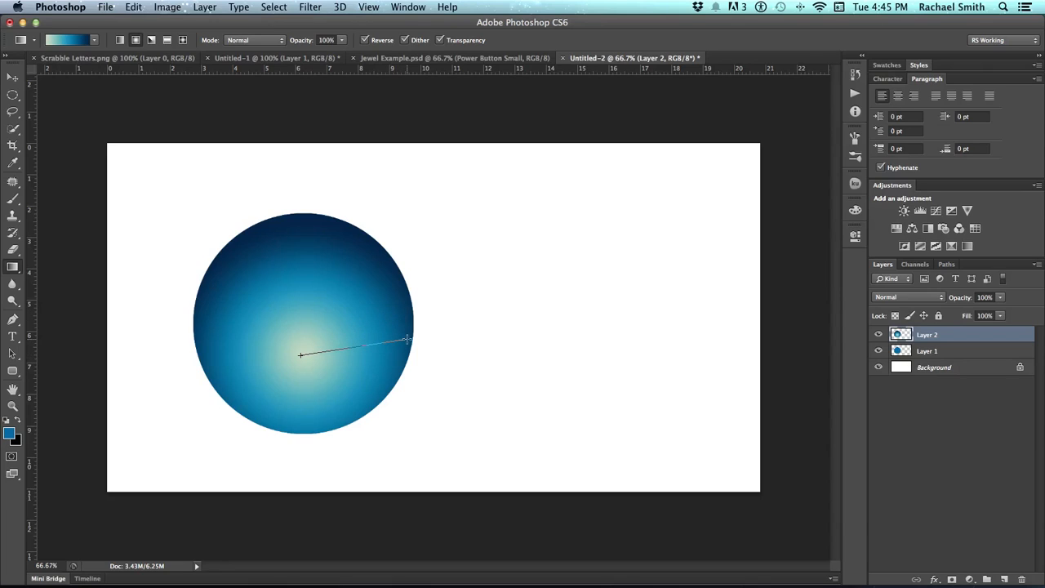
left_click_drag(300, 355, 408, 338)
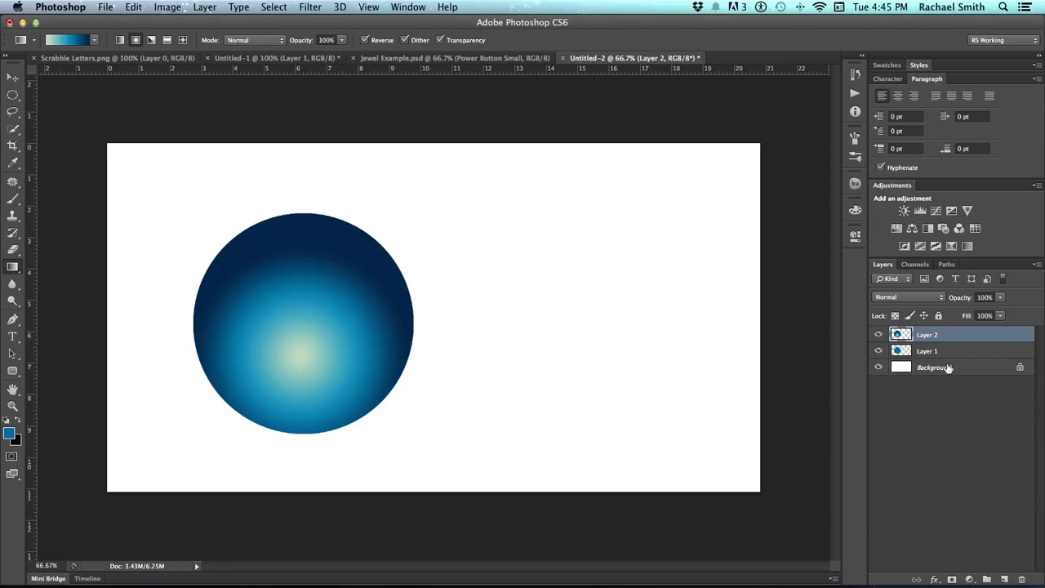
Add Layer 3 and choose the black Foreground to Transparent gradient preset.
left_click(1006, 578)
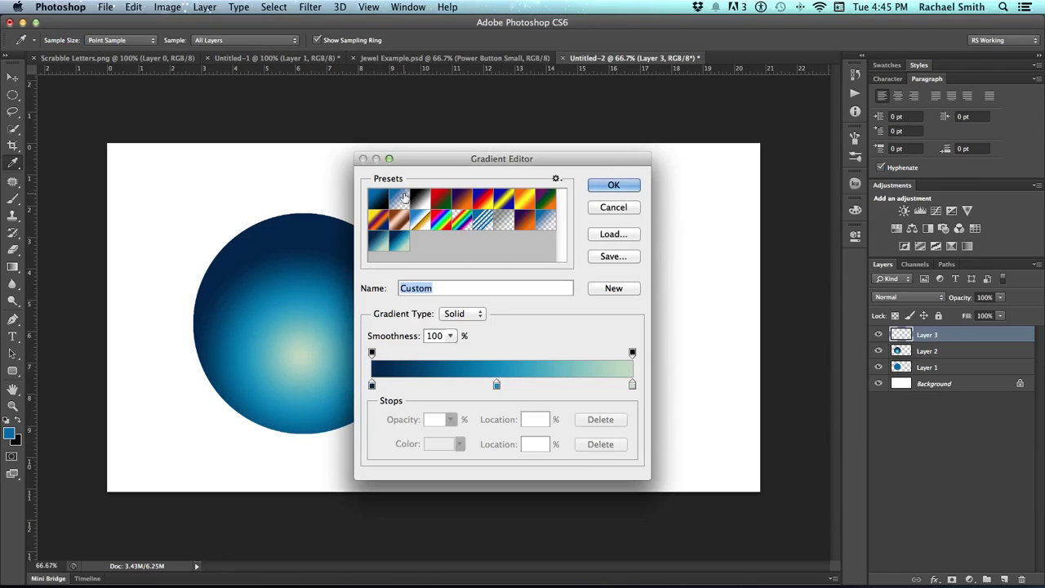
mouse_move(400, 199)
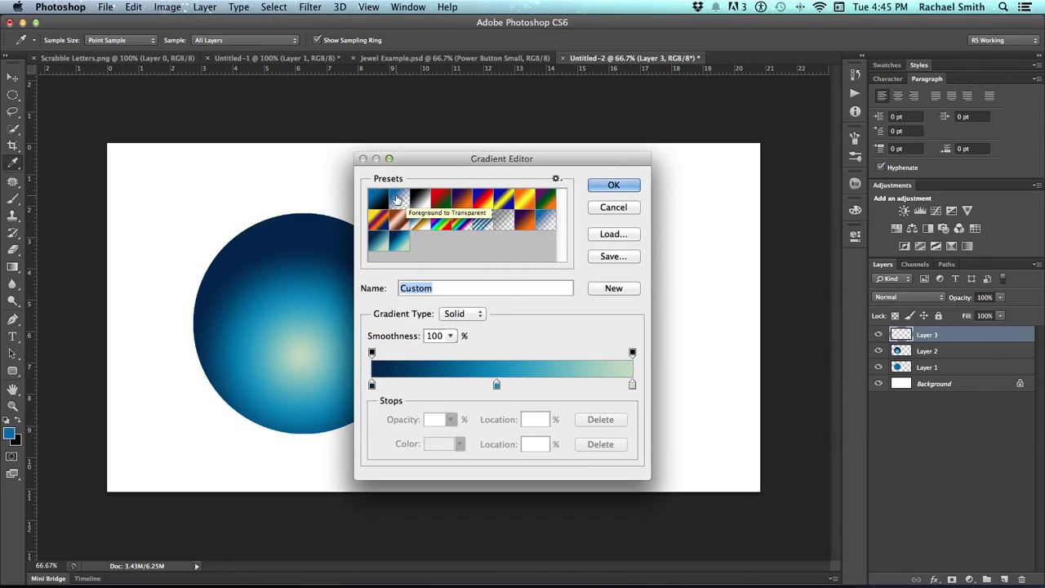
left_click(379, 199)
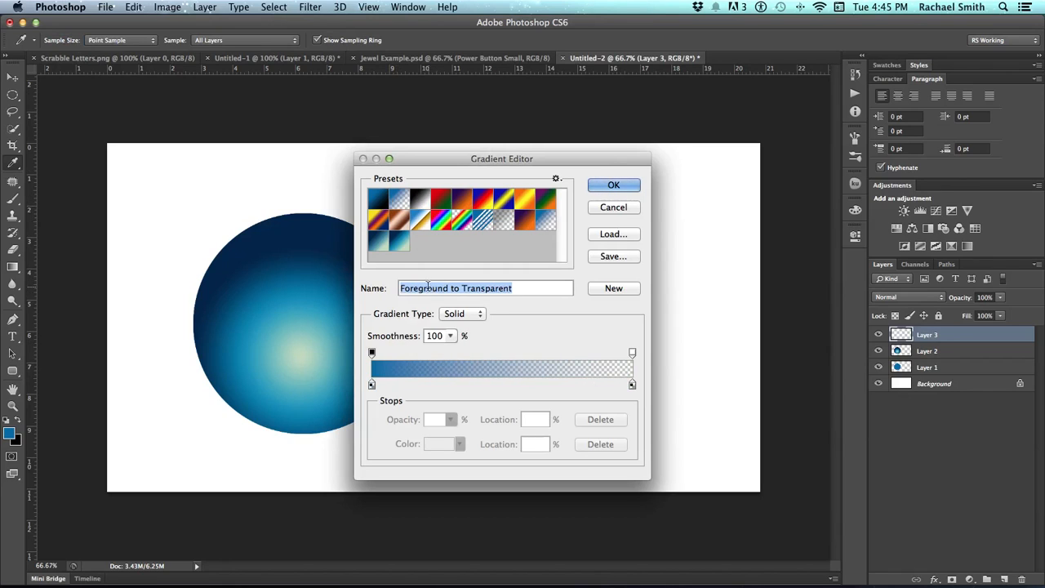
left_click(614, 185)
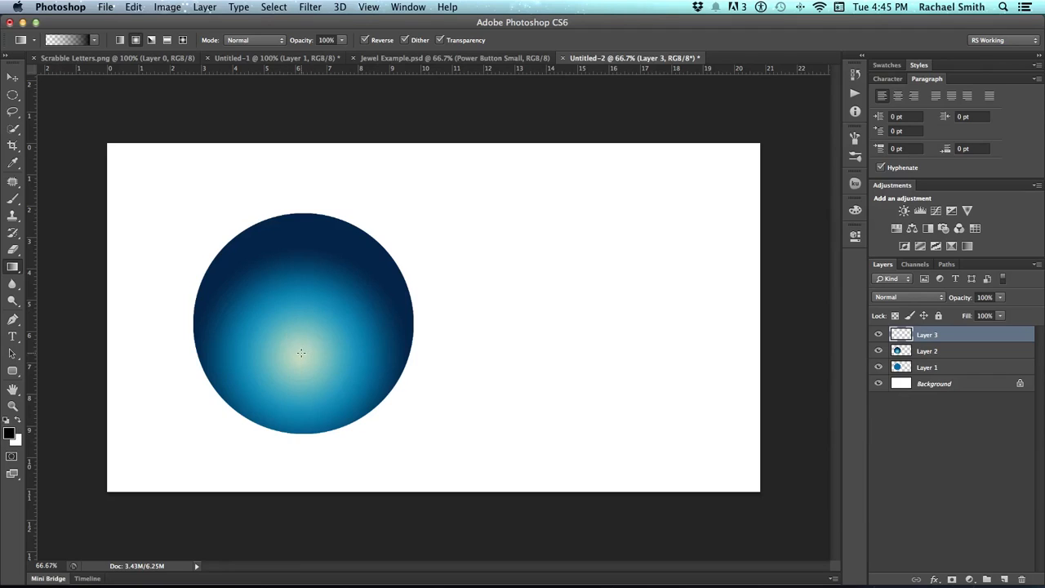
left_click_drag(298, 353, 235, 274)
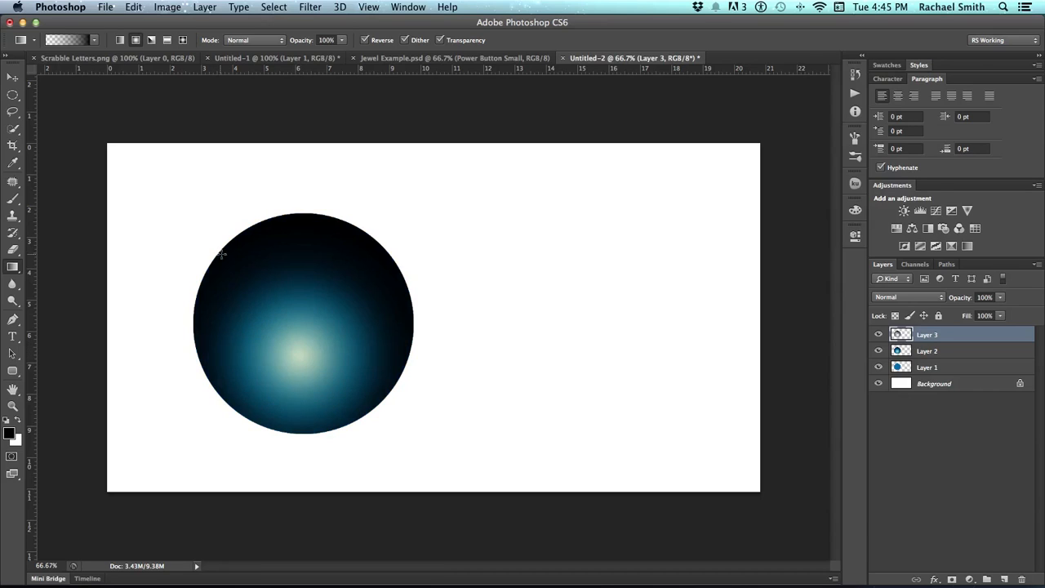
mouse_move(166, 361)
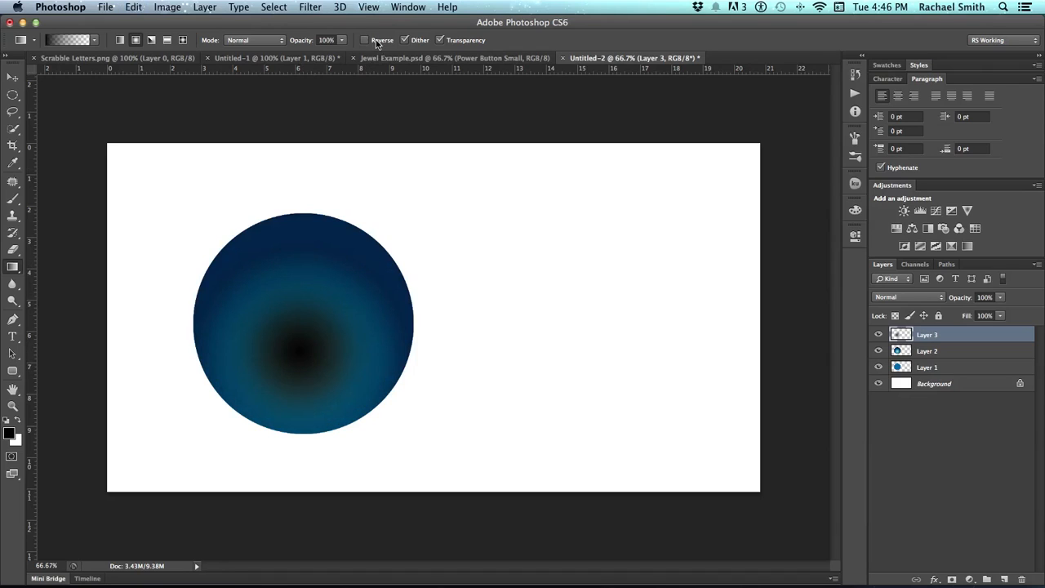
left_click(366, 40)
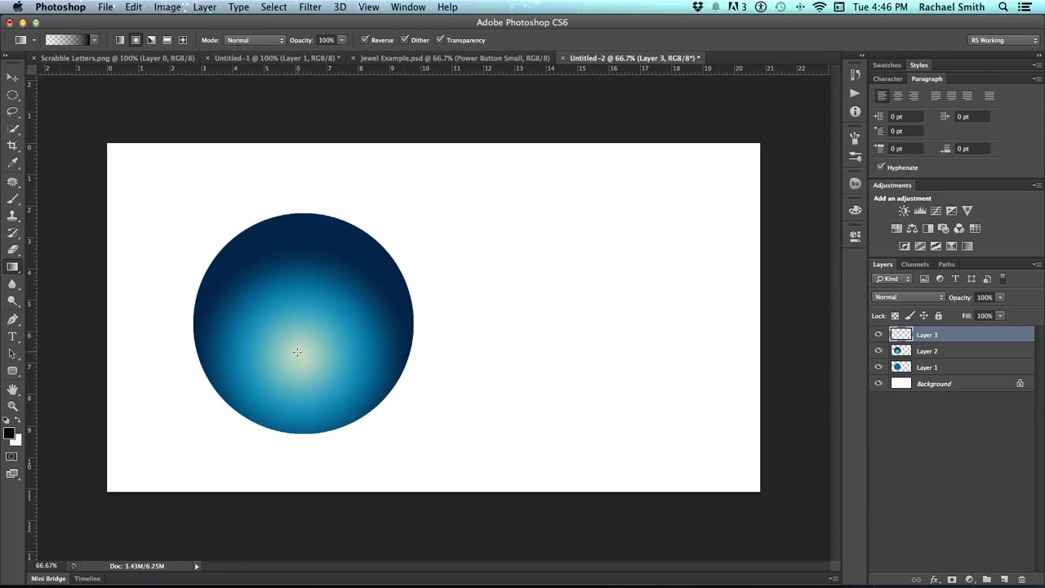
mouse_move(294, 328)
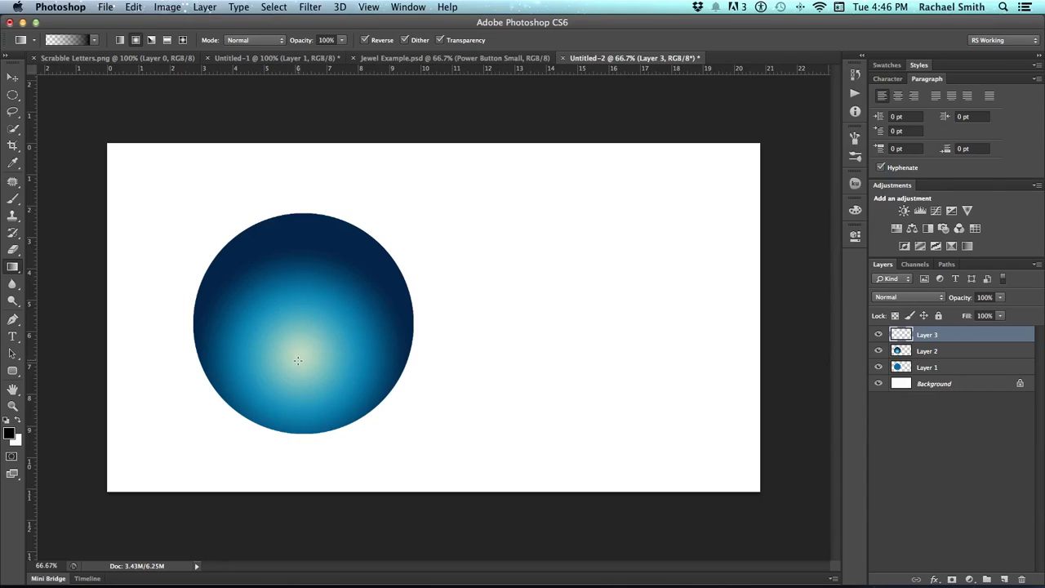
mouse_move(302, 327)
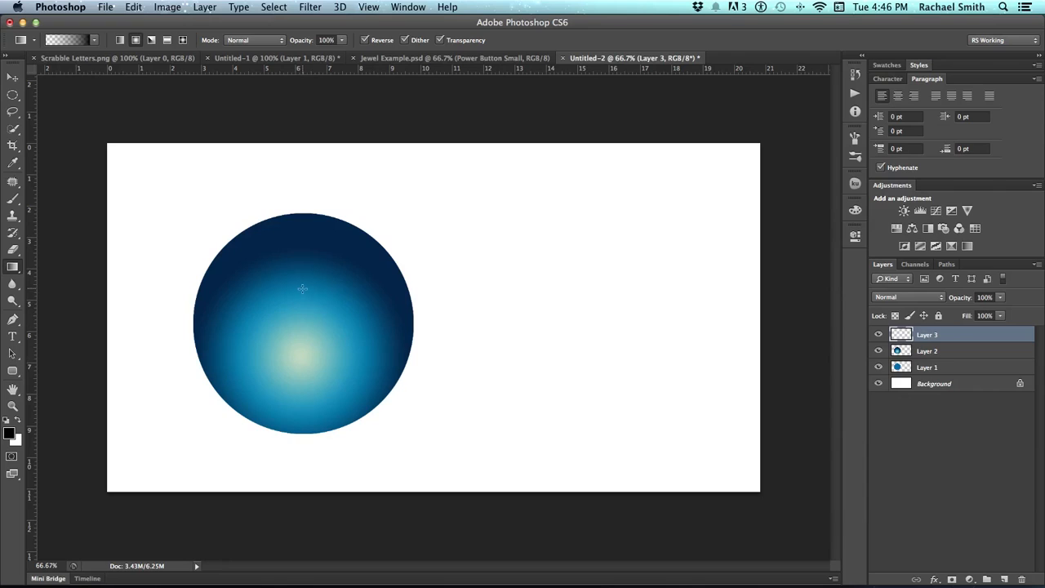
Drag a black radial gradient from the sphere's centre outward, toggling Layer 2 to check the rim shading.
left_click_drag(302, 291, 396, 284)
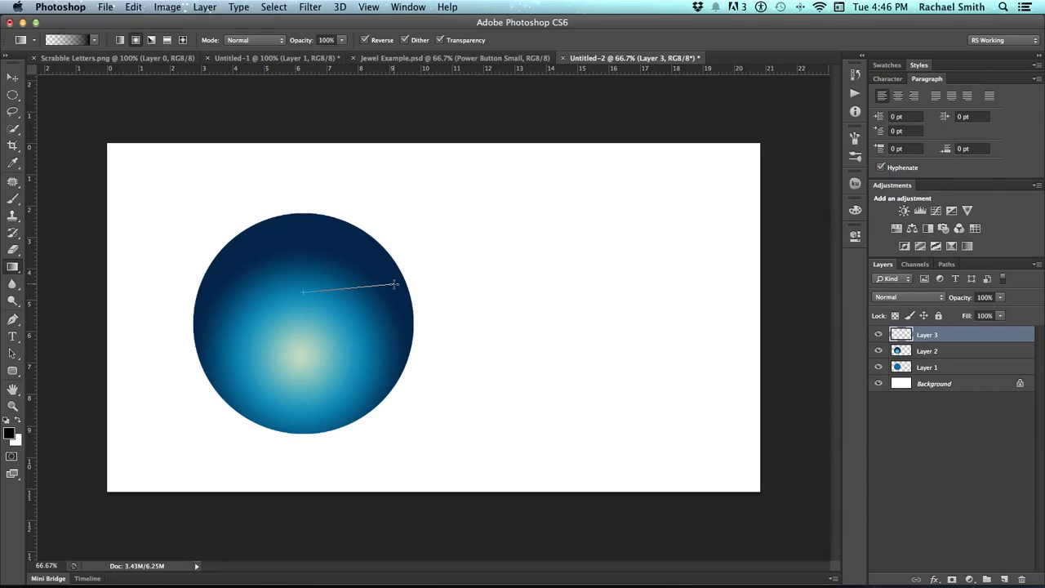
left_click_drag(304, 291, 405, 297)
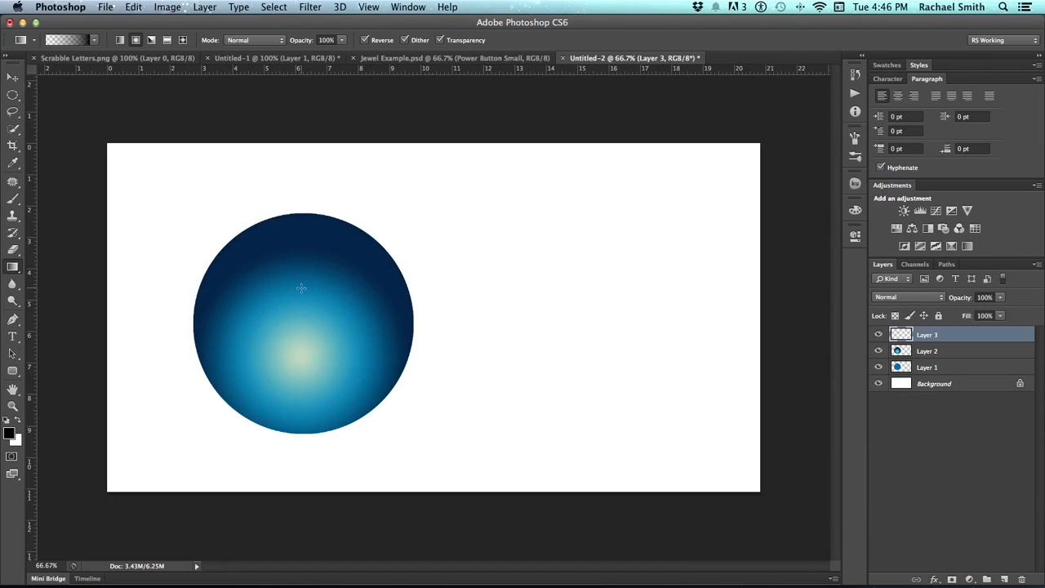
left_click_drag(301, 284, 564, 330)
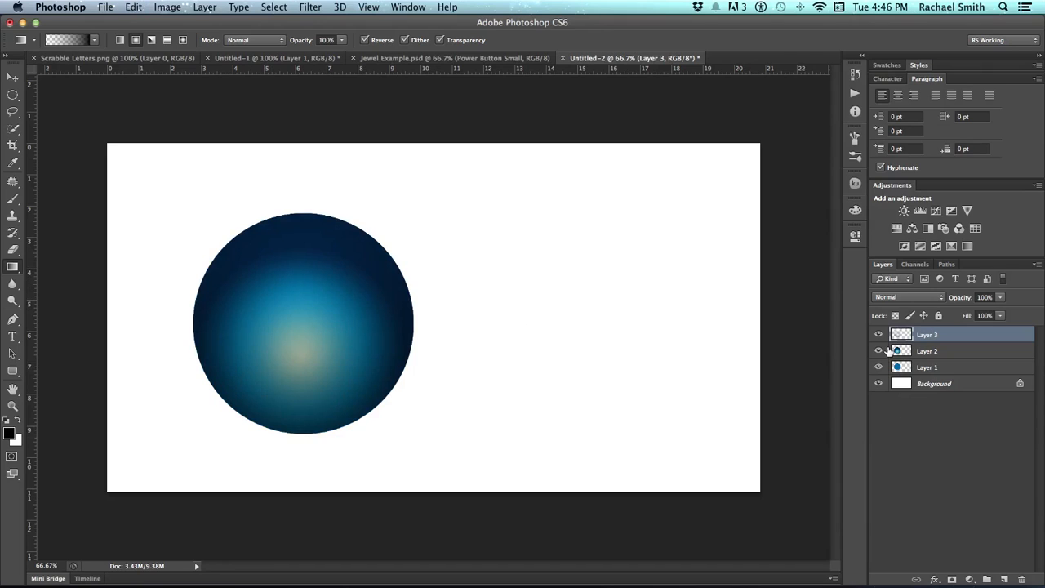
left_click(878, 350)
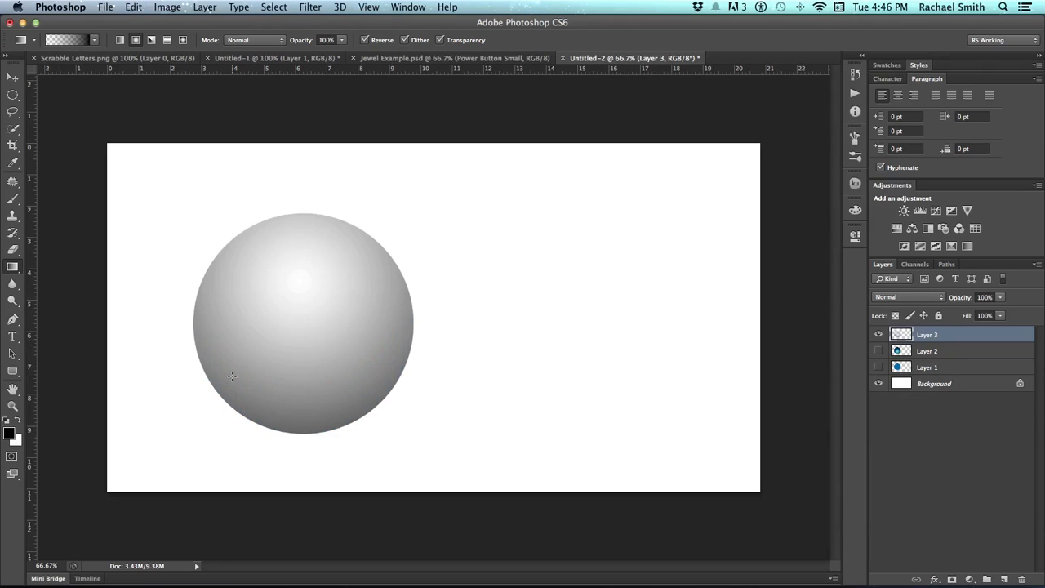
mouse_move(341, 255)
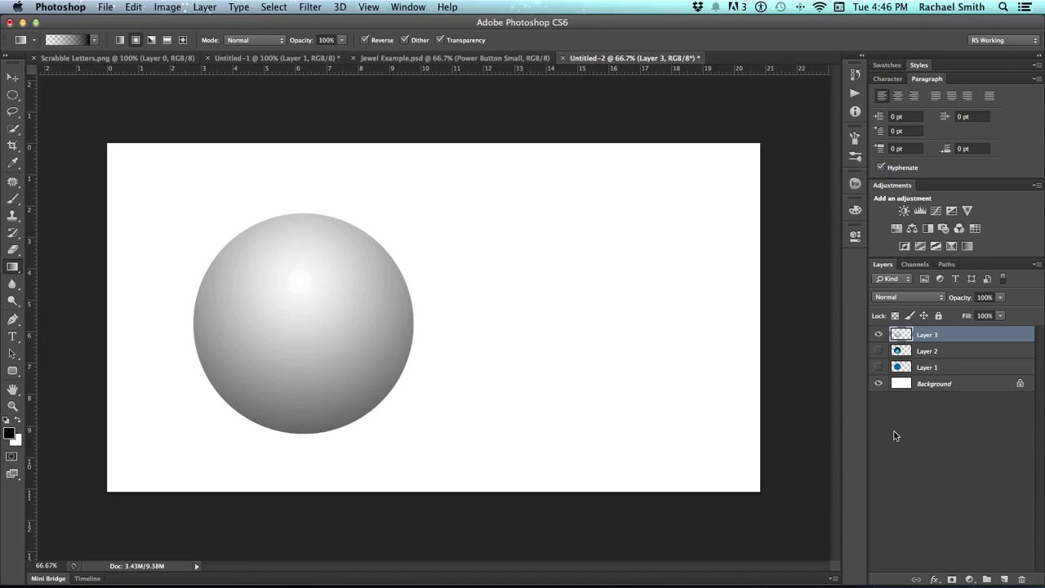
left_click(879, 366)
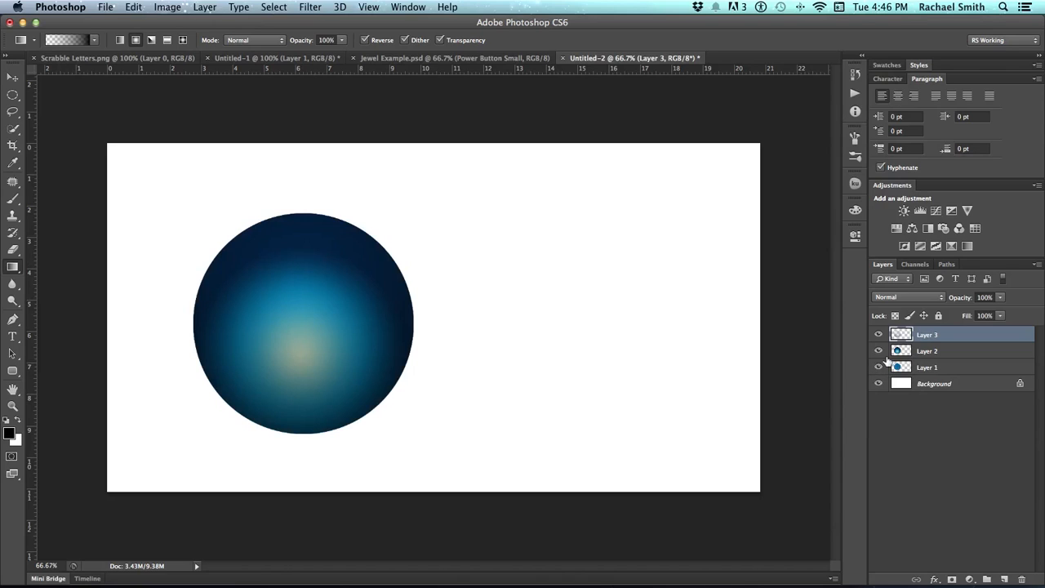
mouse_move(966, 355)
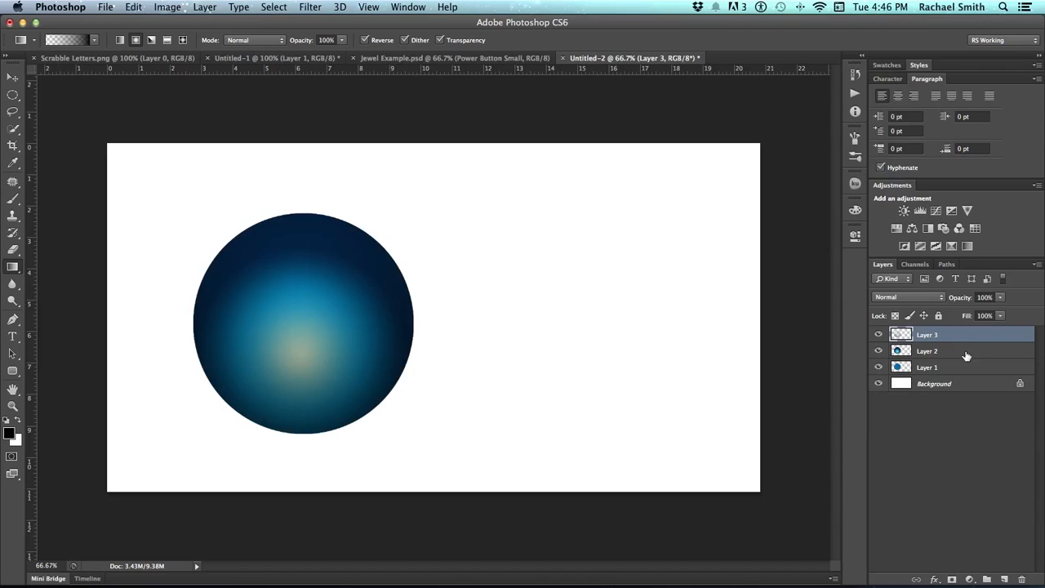
mouse_move(954, 341)
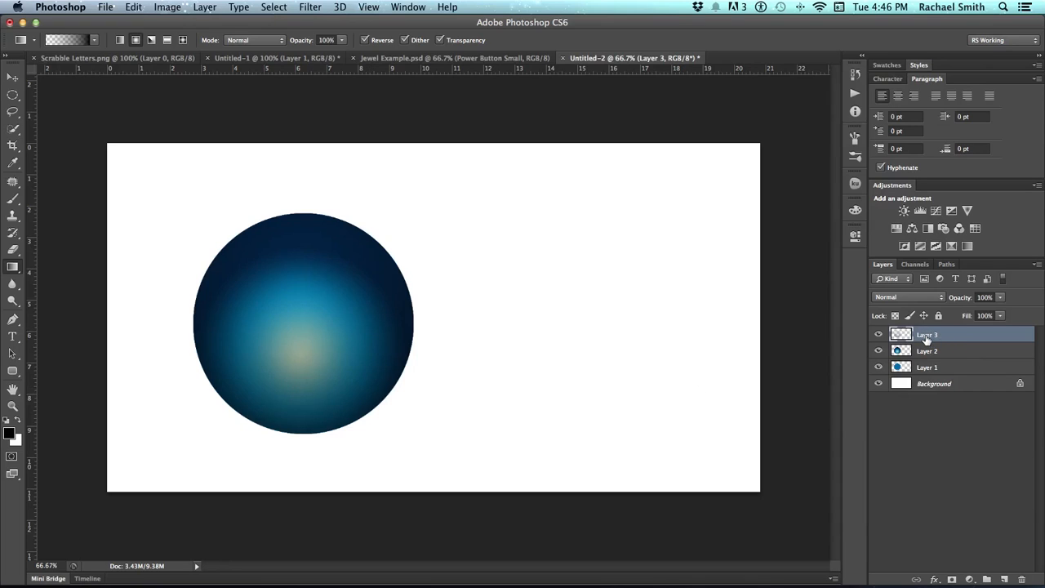
mouse_move(927, 337)
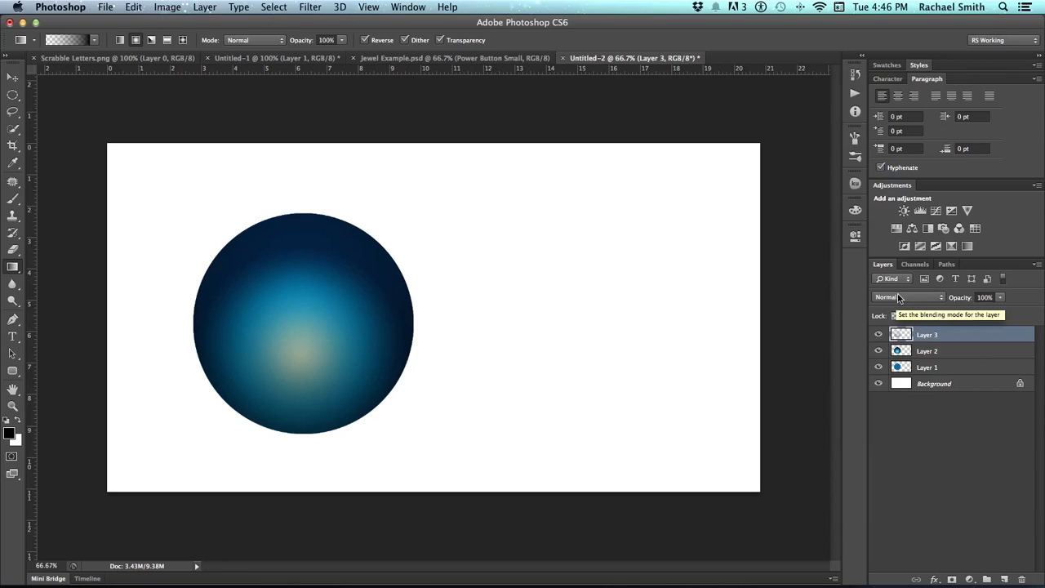
mouse_move(941, 307)
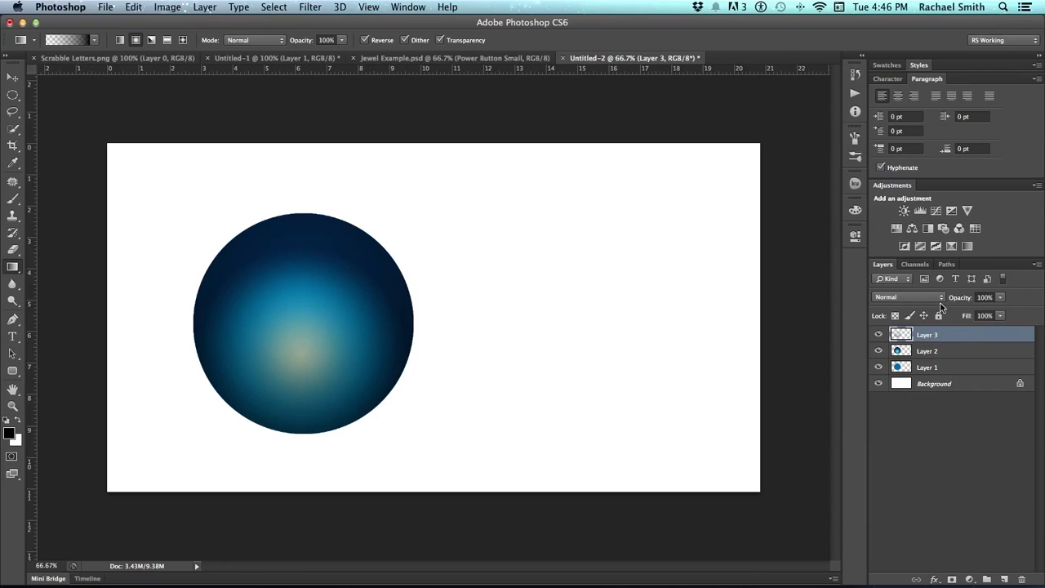
Set Layer 3's blend mode to Overlay to deepen the sphere's edges.
left_click(906, 297)
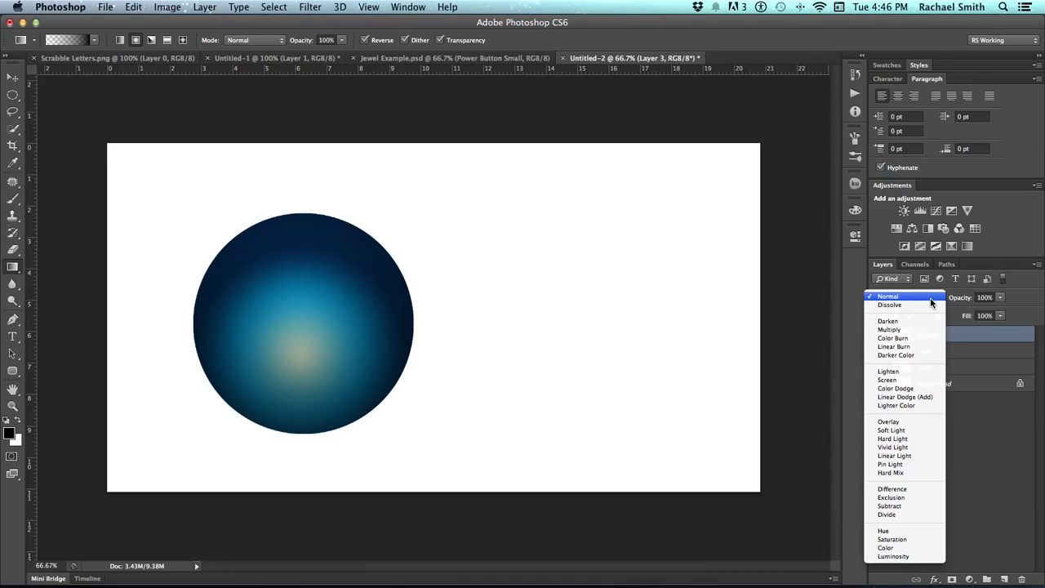
mouse_move(889, 421)
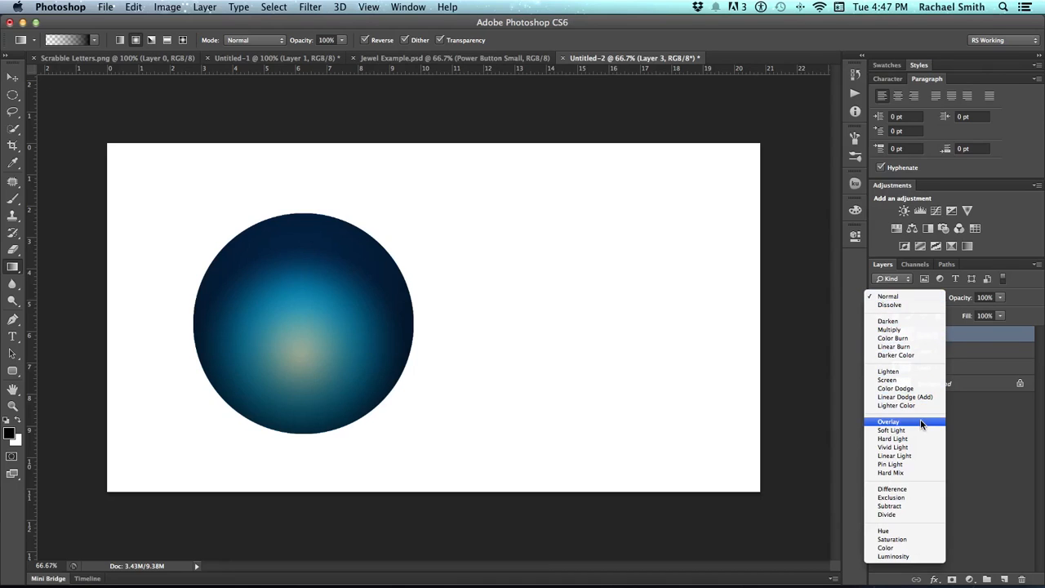
left_click(888, 421)
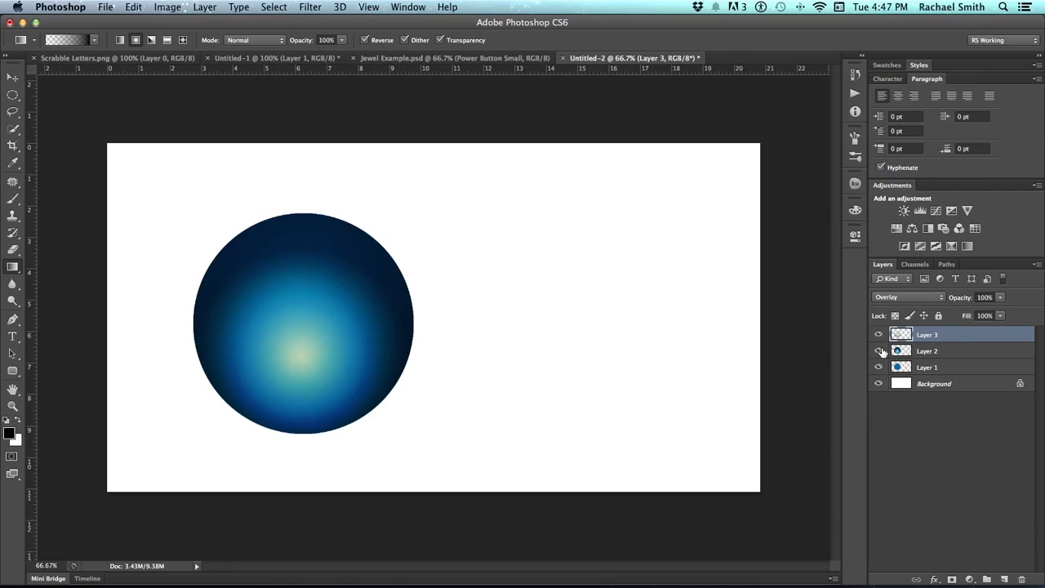
left_click(878, 350)
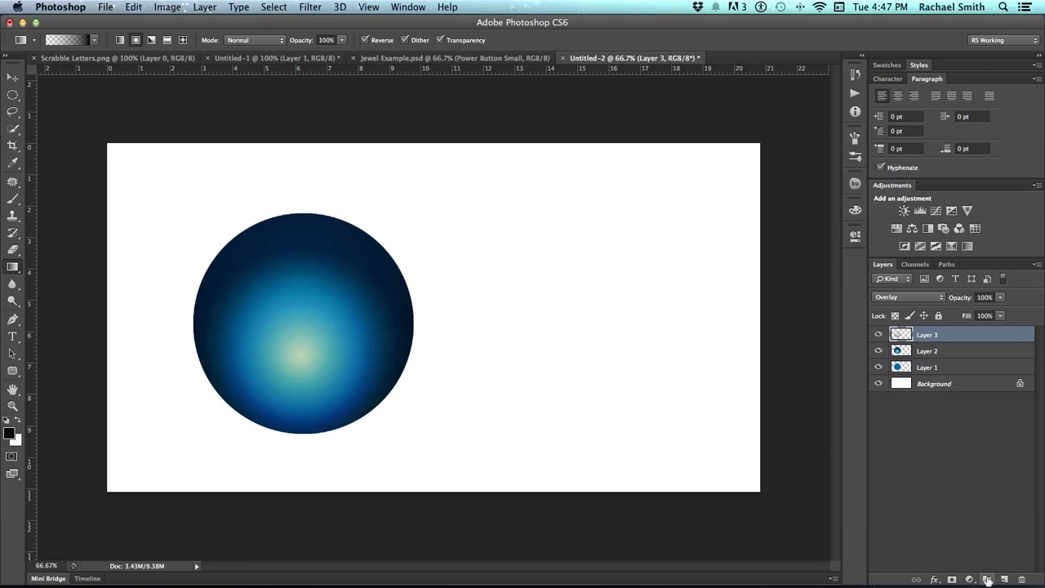
mouse_move(989, 577)
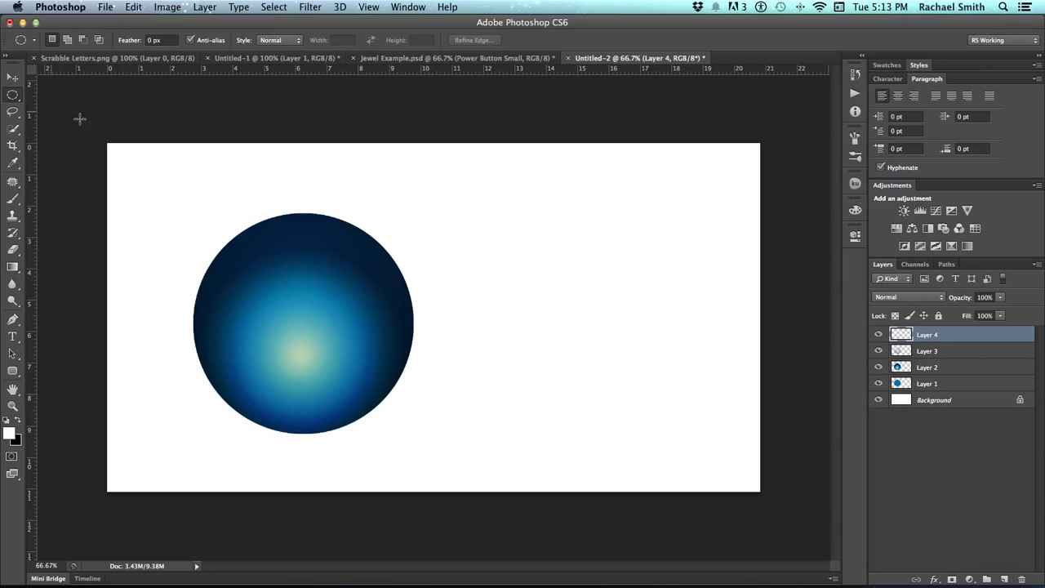
mouse_move(230, 274)
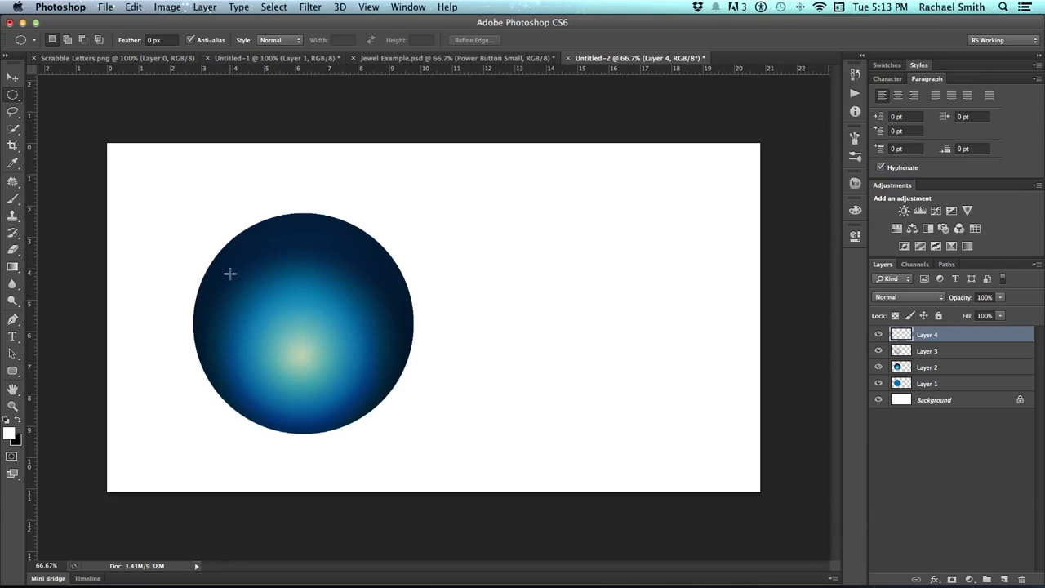
Draw and refine an oval selection across the upper half of the sphere on Layer 4.
left_click_drag(230, 274, 363, 362)
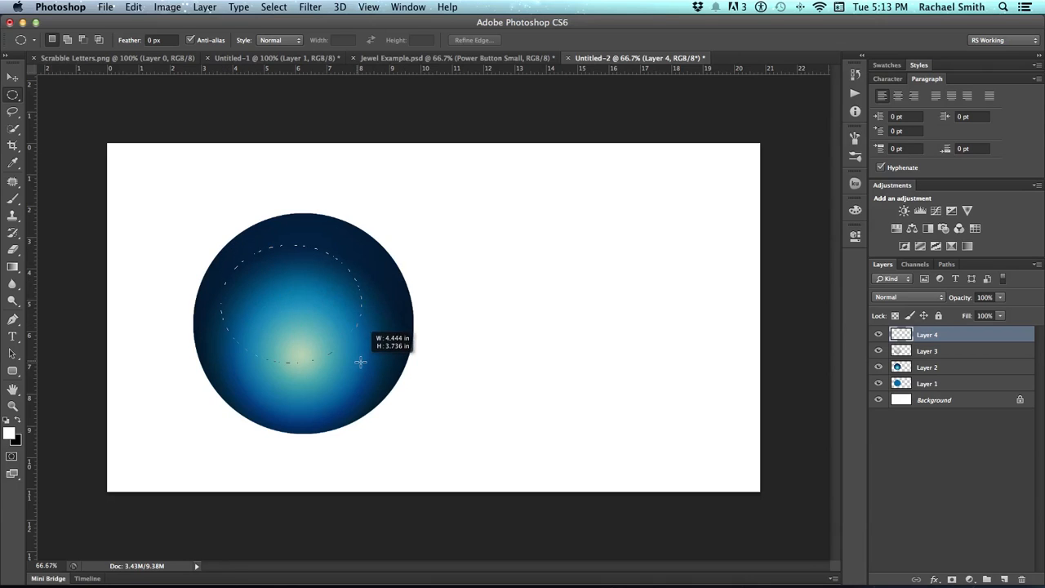
left_click_drag(361, 363, 375, 350)
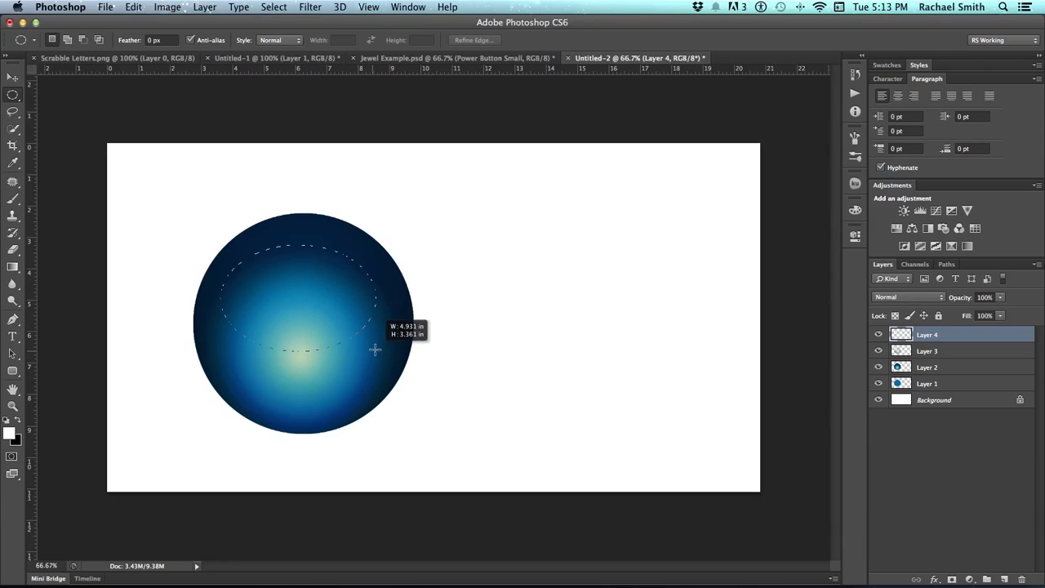
left_click_drag(374, 350, 362, 359)
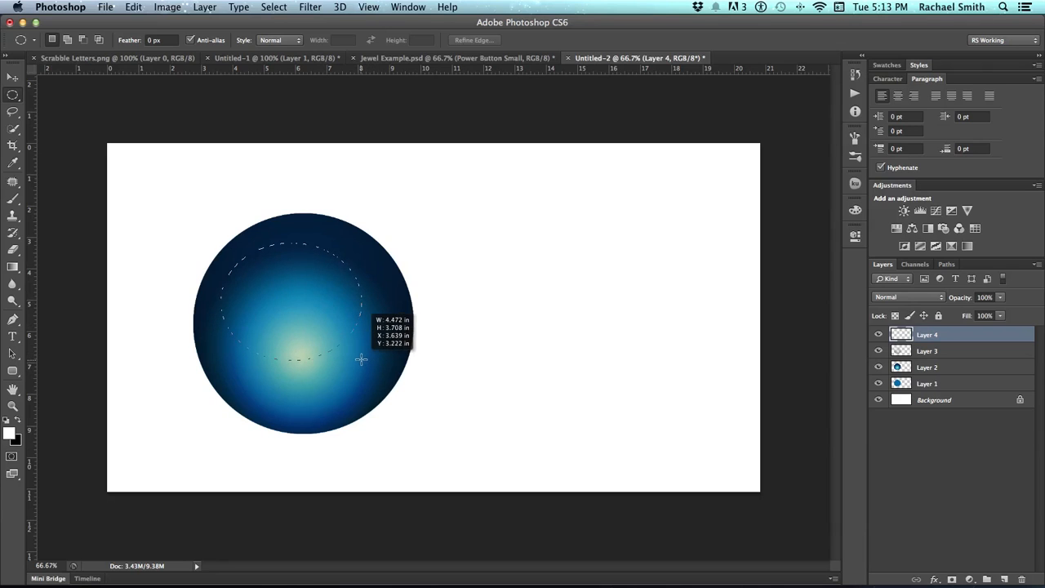
left_click_drag(361, 360, 373, 343)
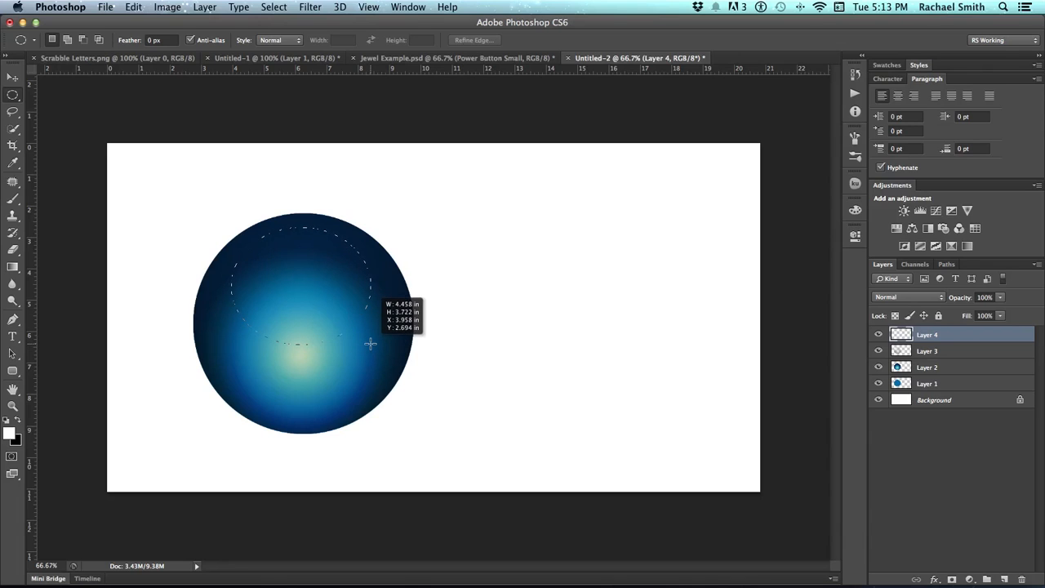
left_click_drag(369, 342, 369, 353)
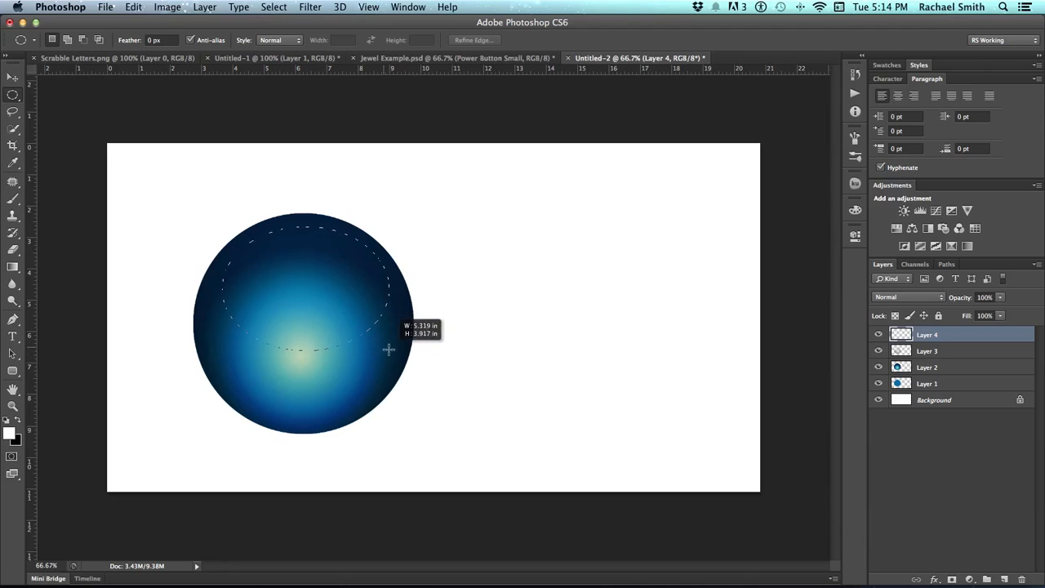
left_click_drag(389, 349, 382, 353)
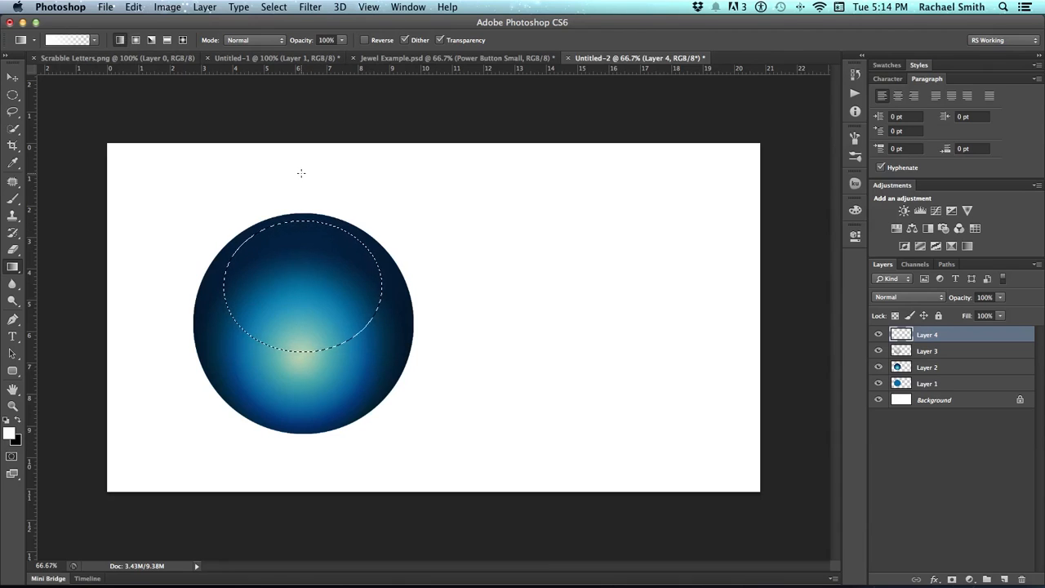
Fill the oval with a white-to-transparent gradient fading downward for the glossy highlight, checking the Reverse toggle.
left_click_drag(300, 173, 302, 271)
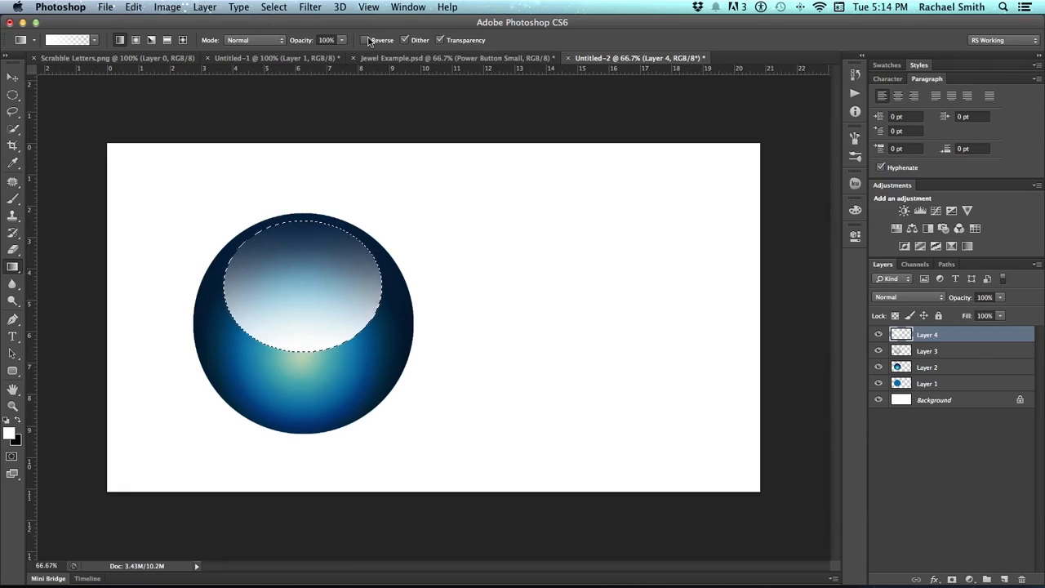
left_click(366, 39)
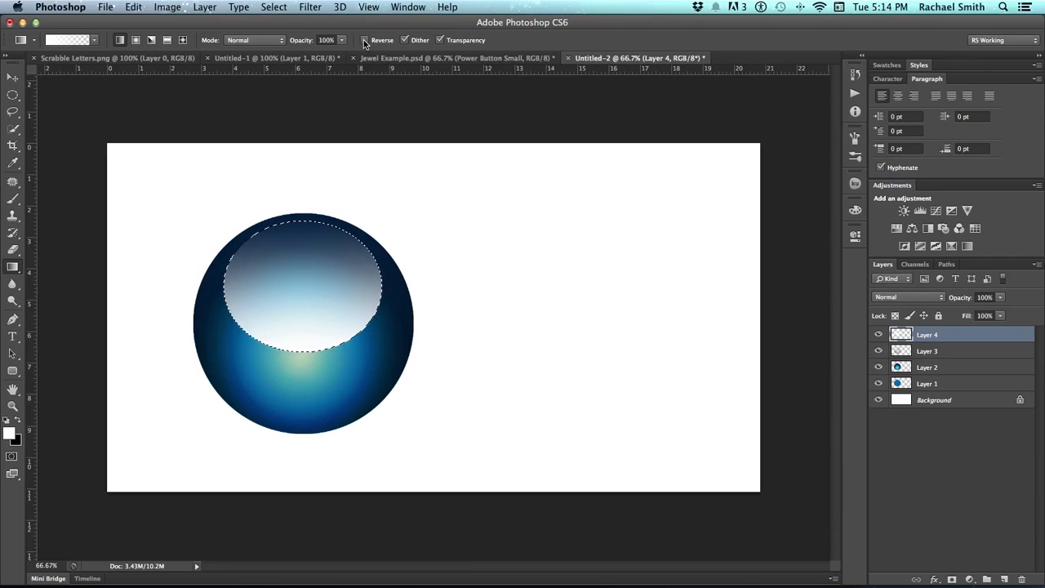
left_click(364, 39)
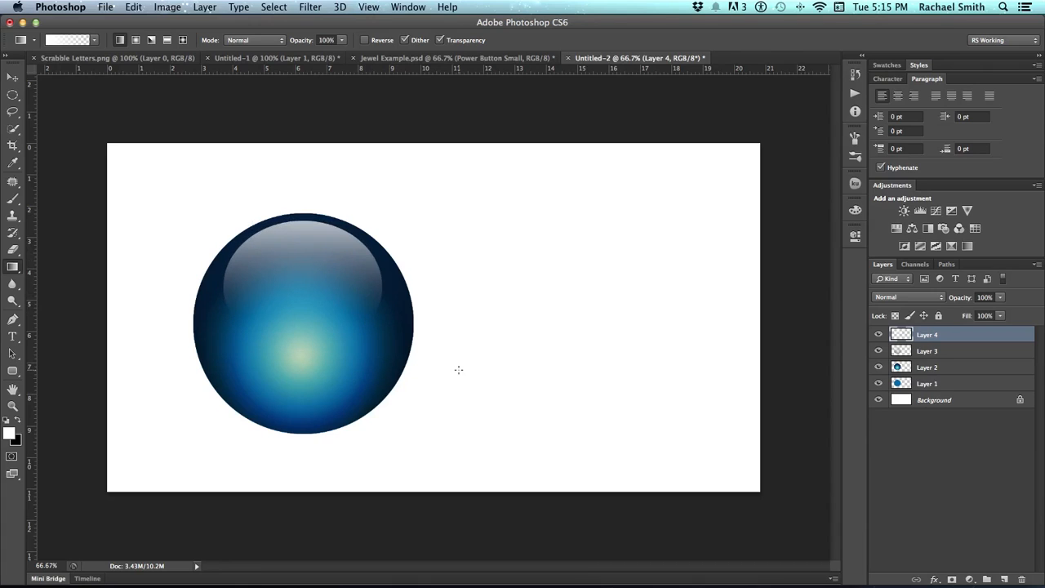
mouse_move(316, 315)
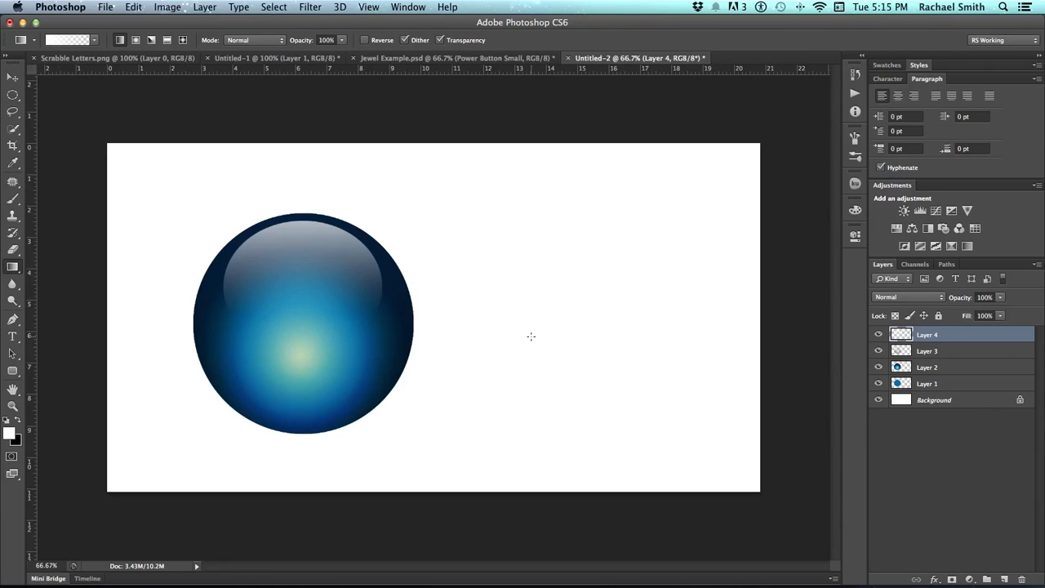
mouse_move(261, 273)
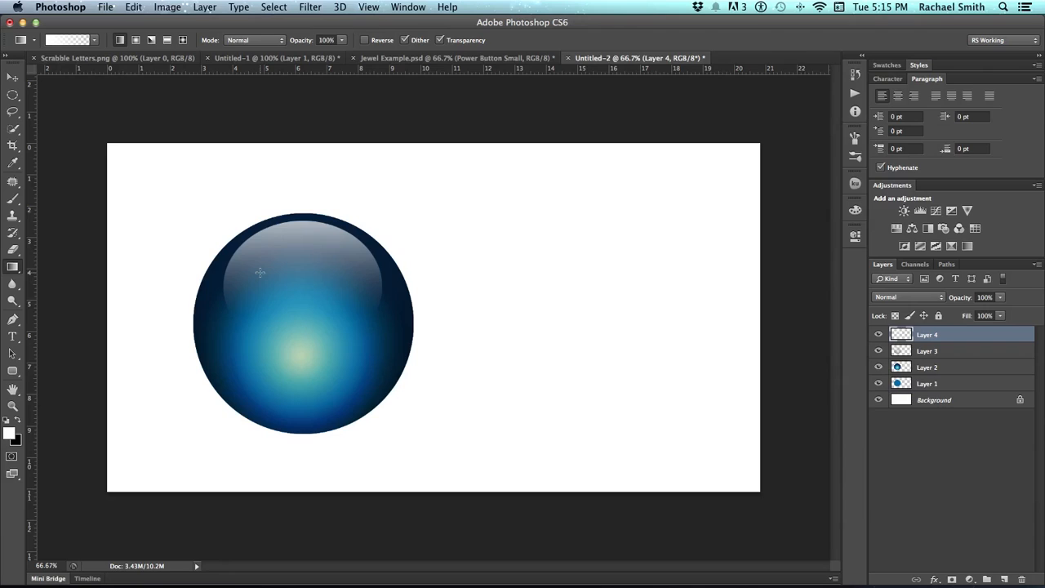
mouse_move(265, 272)
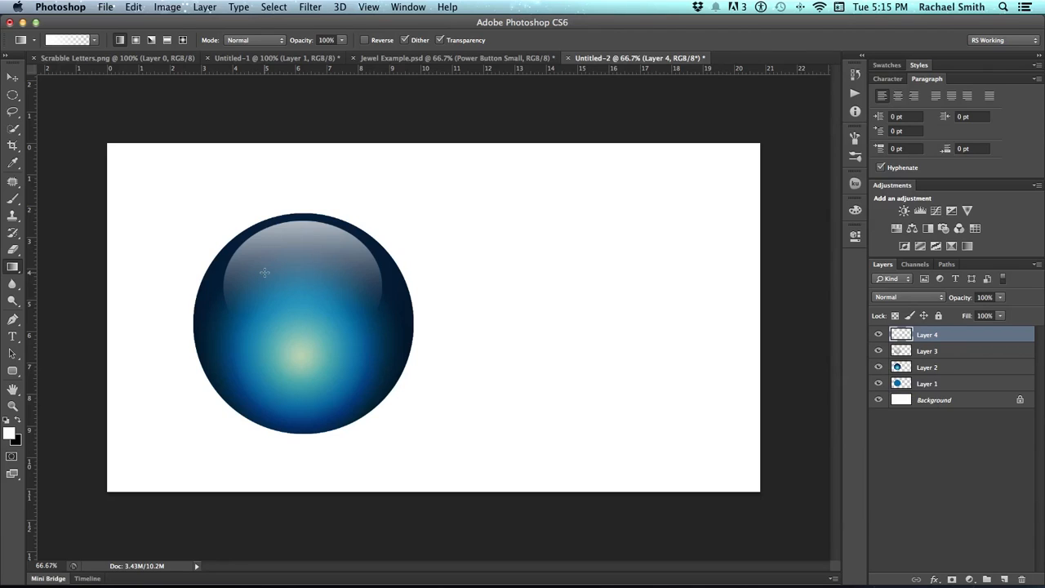
mouse_move(301, 159)
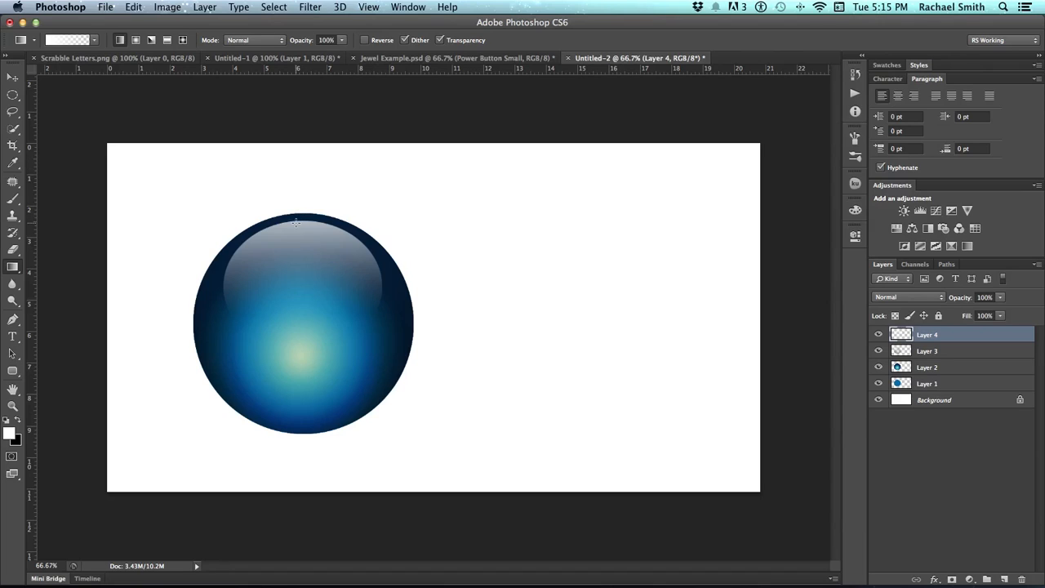
mouse_move(251, 227)
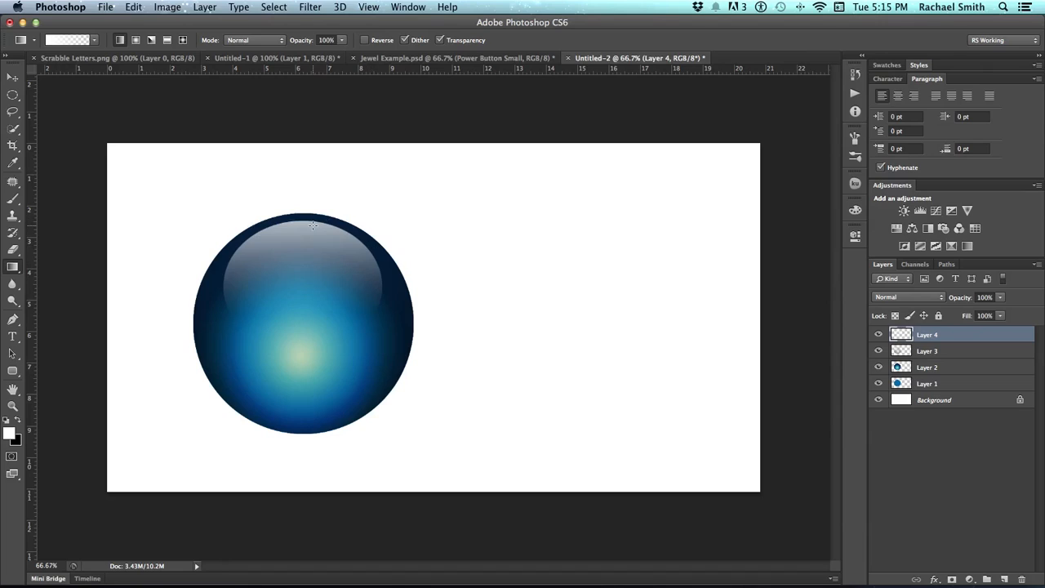
mouse_move(274, 378)
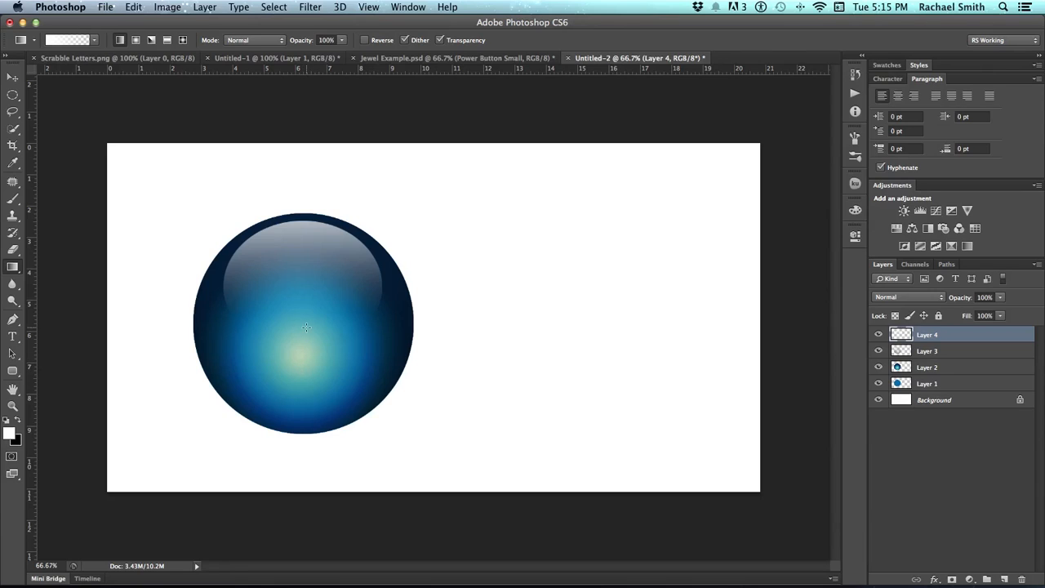
mouse_move(303, 385)
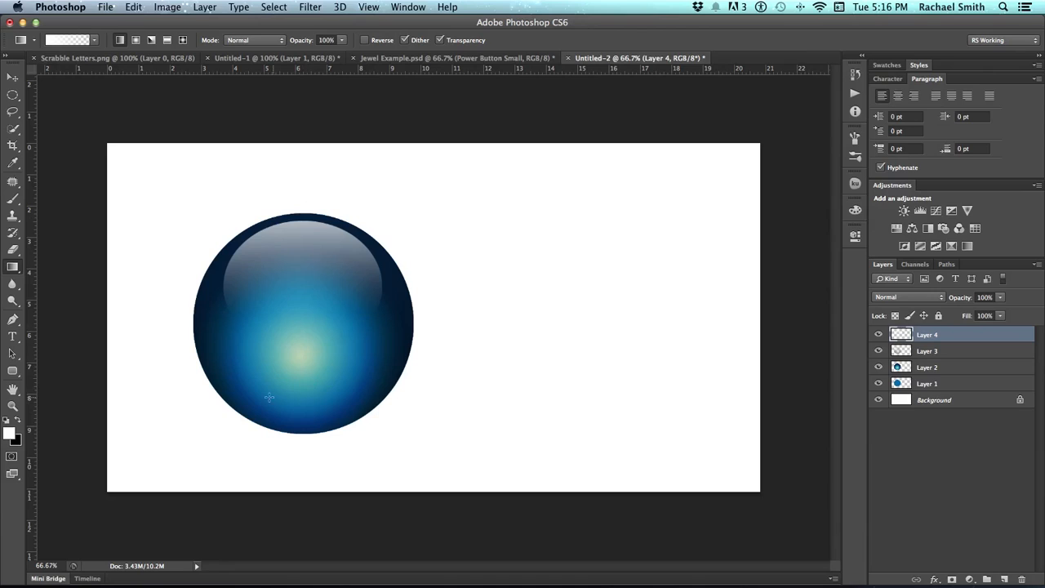
mouse_move(352, 411)
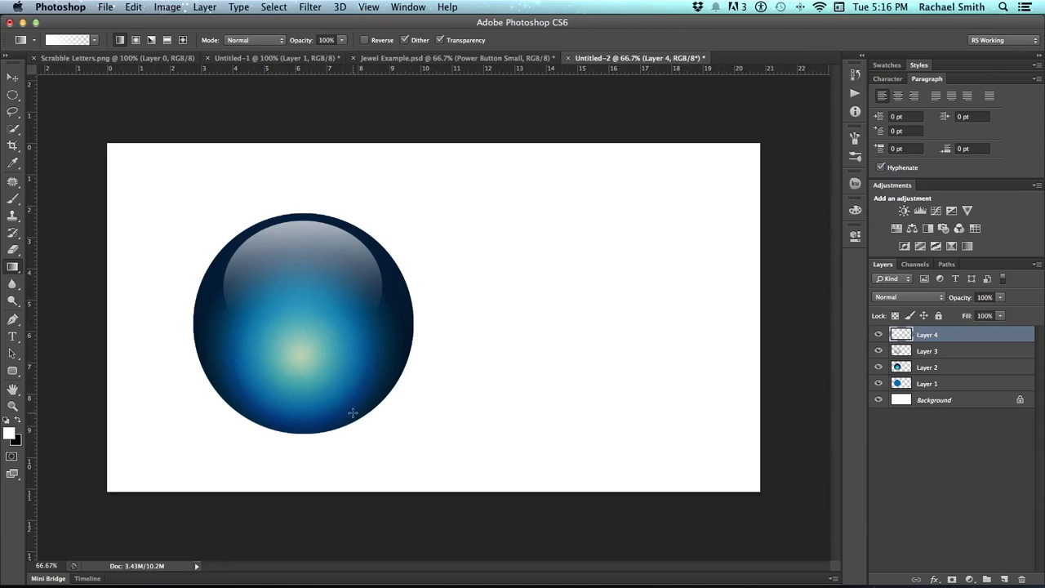
mouse_move(444, 392)
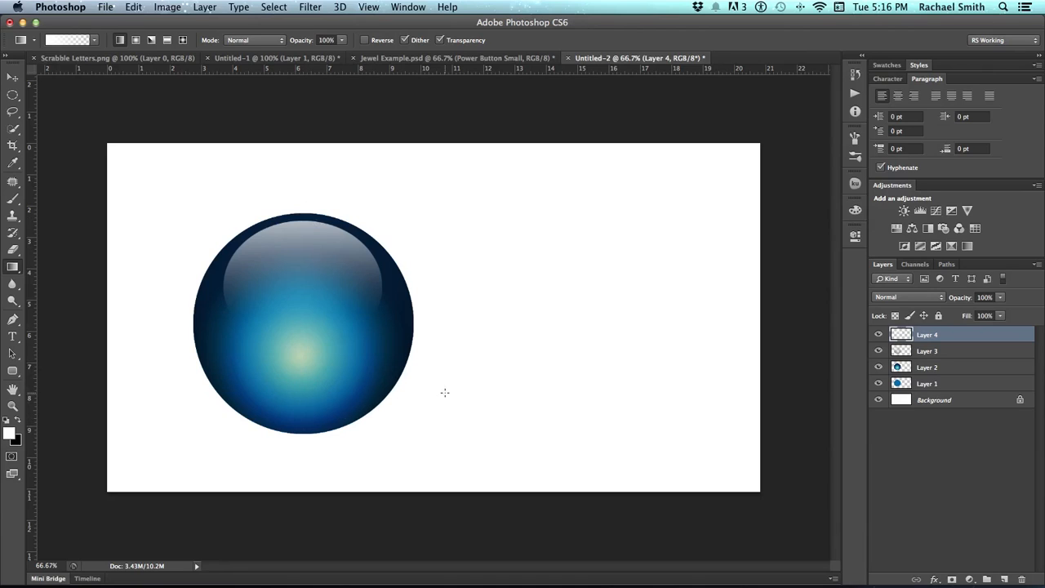
mouse_move(594, 408)
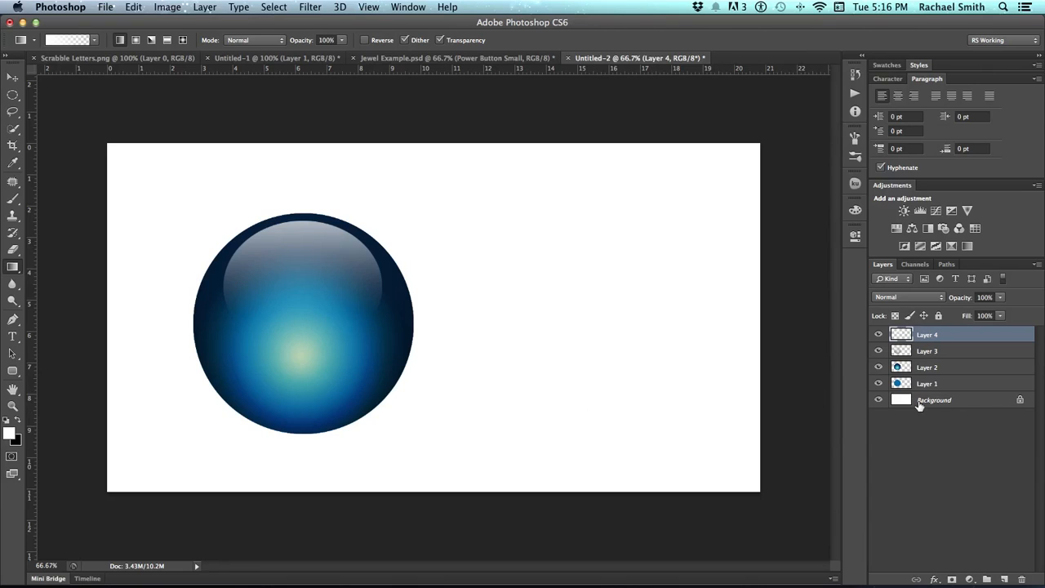
mouse_move(917, 400)
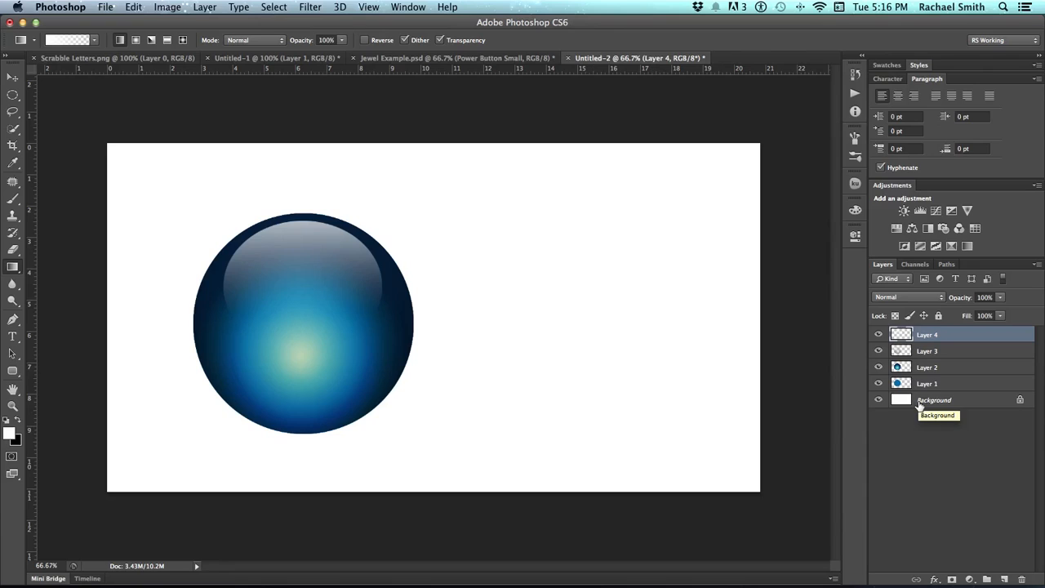
mouse_move(937, 384)
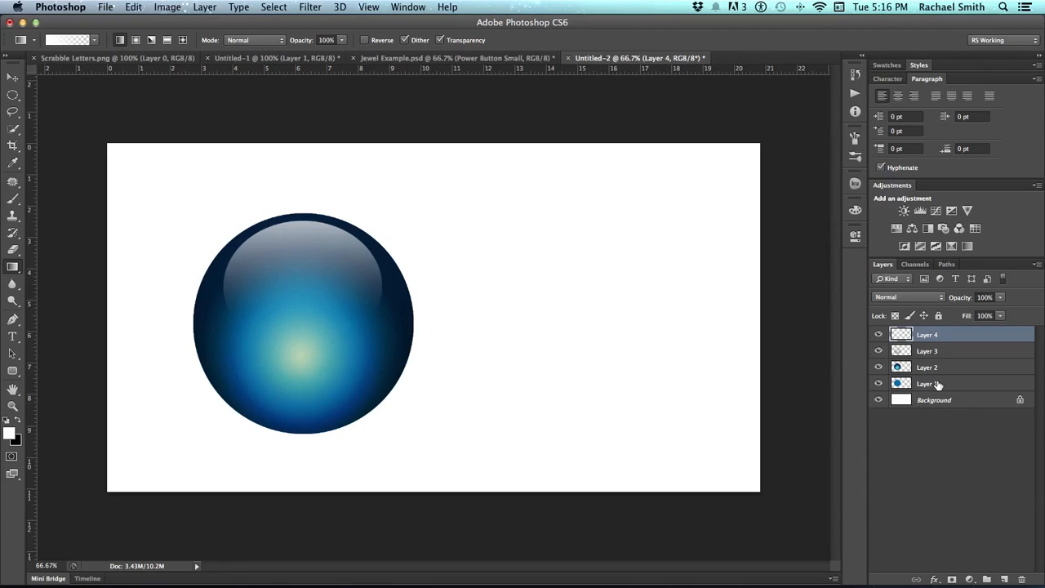
mouse_move(954, 384)
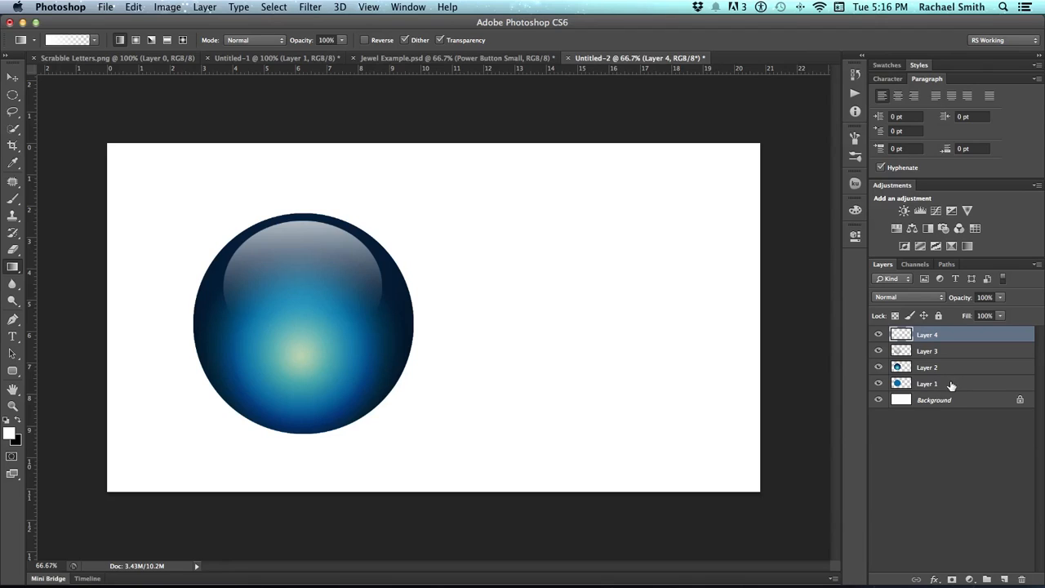
mouse_move(944, 389)
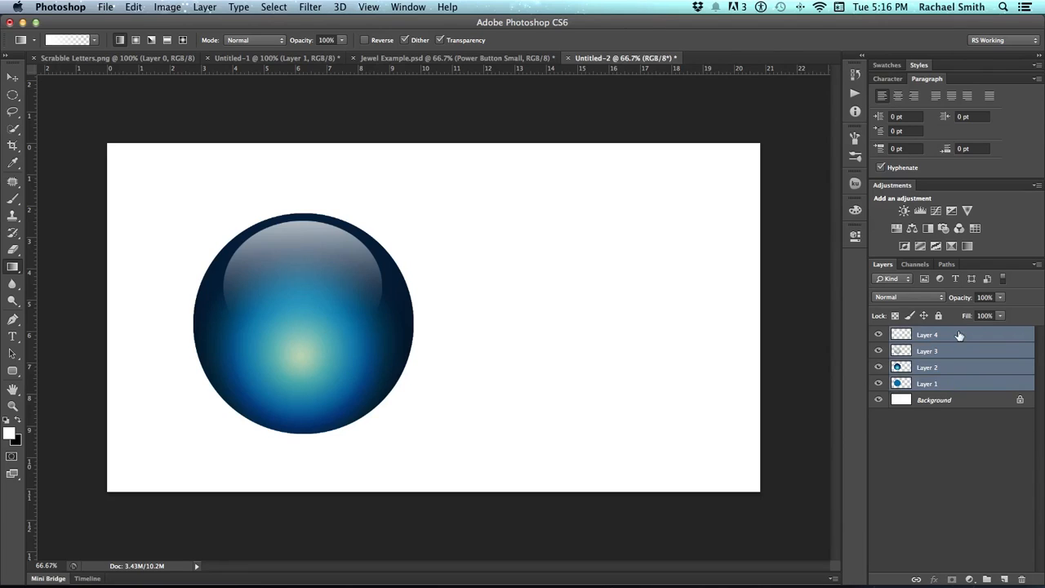
mouse_move(947, 382)
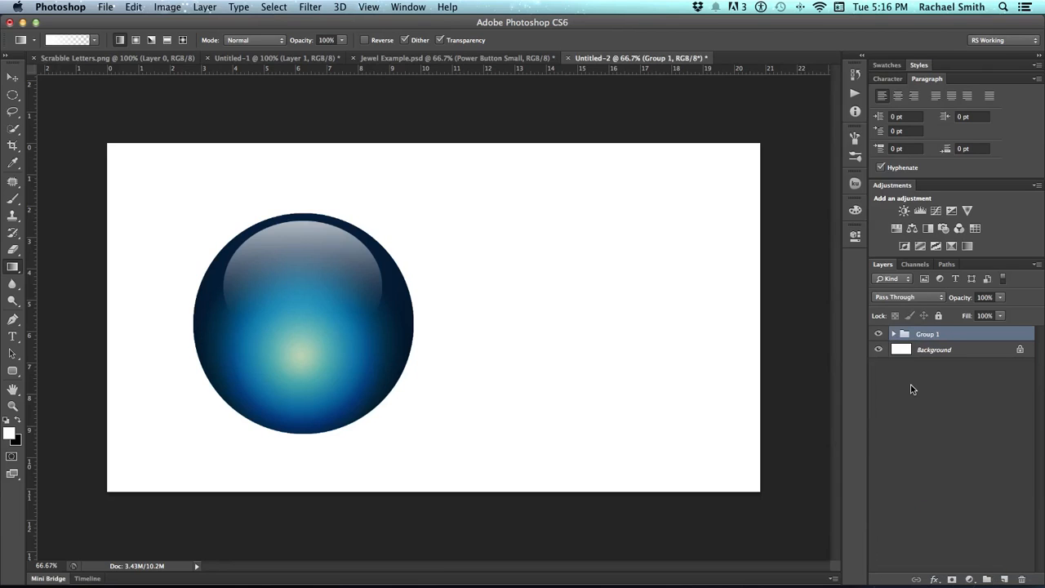
Begin renaming the Group 1 folder holding the four sphere layers.
double_click(927, 333)
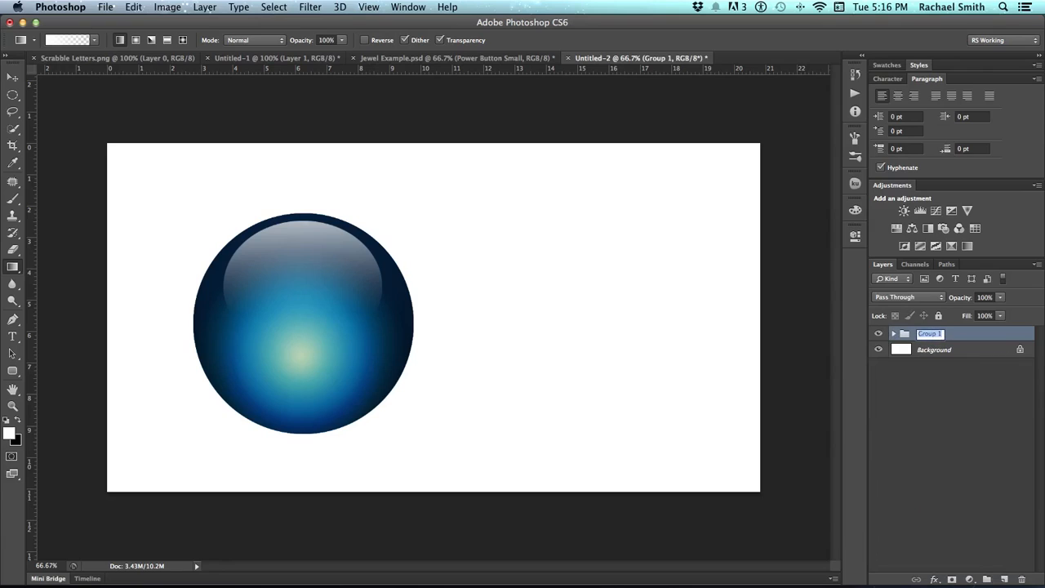